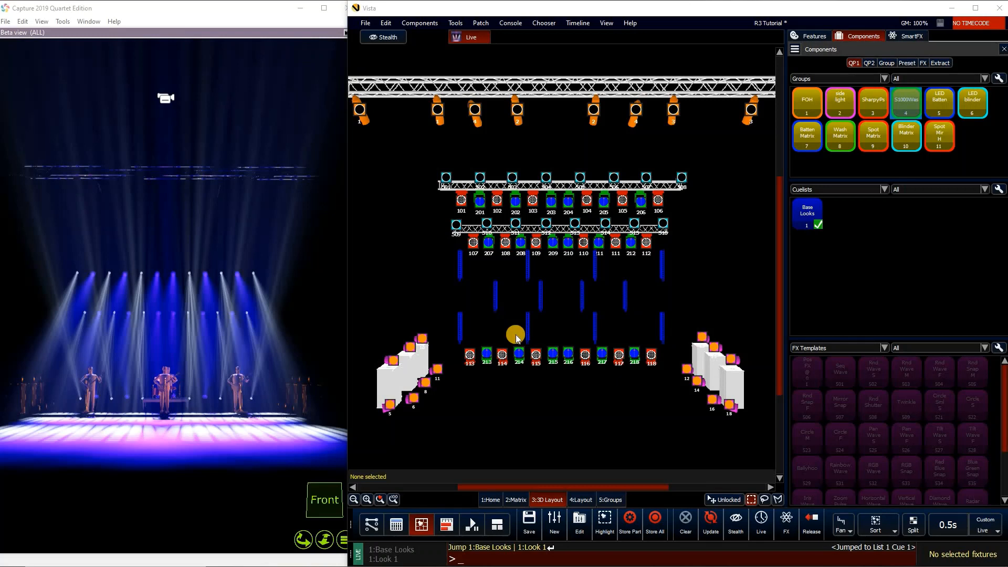
pyautogui.moveTo(500, 304)
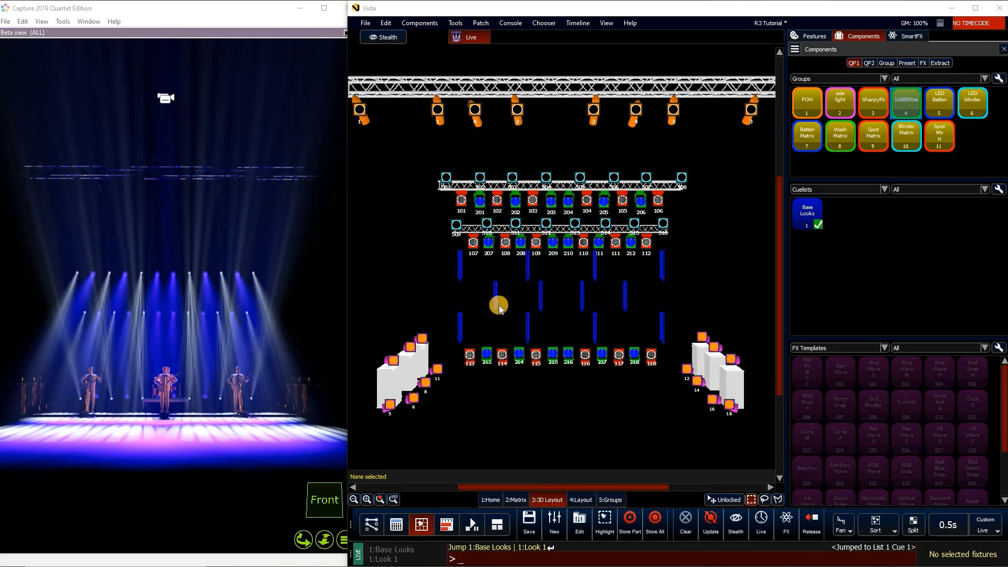
pyautogui.moveTo(410, 224)
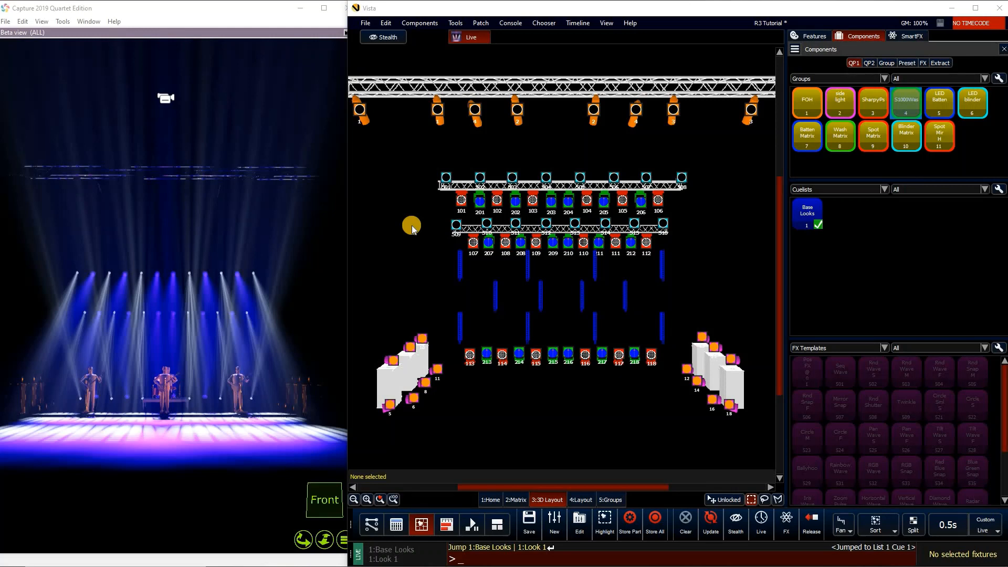
pyautogui.moveTo(398, 225)
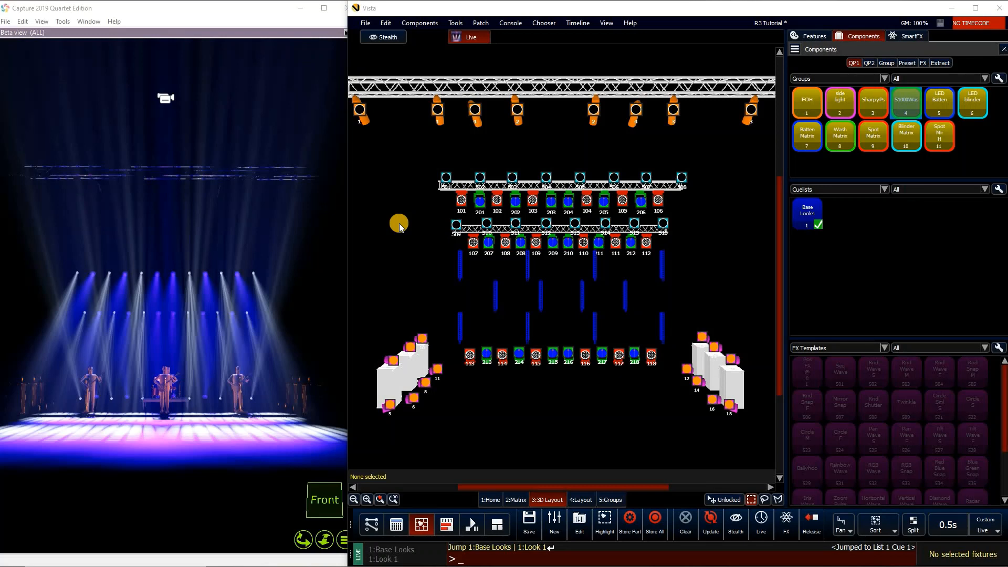
pyautogui.moveTo(397, 233)
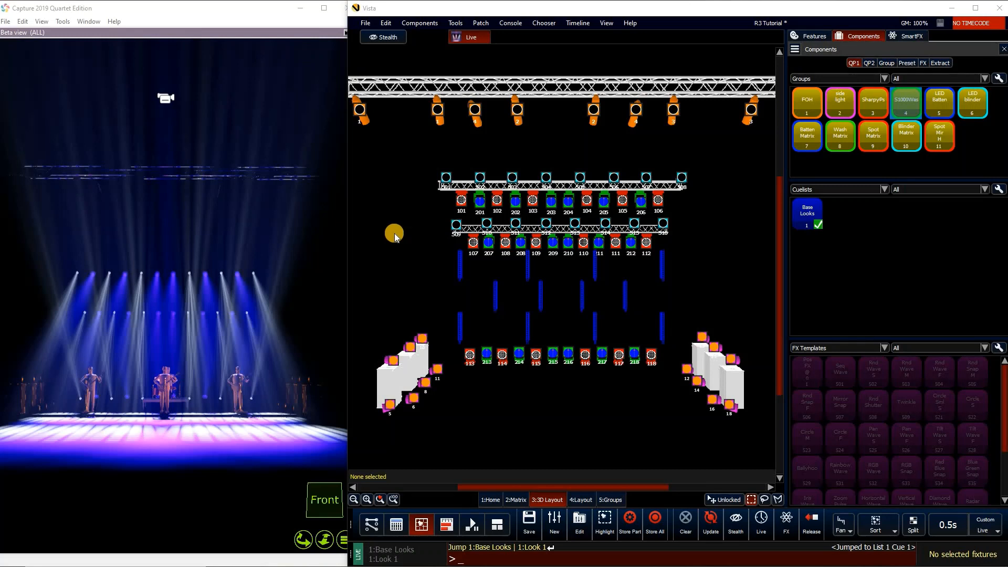
pyautogui.moveTo(387, 232)
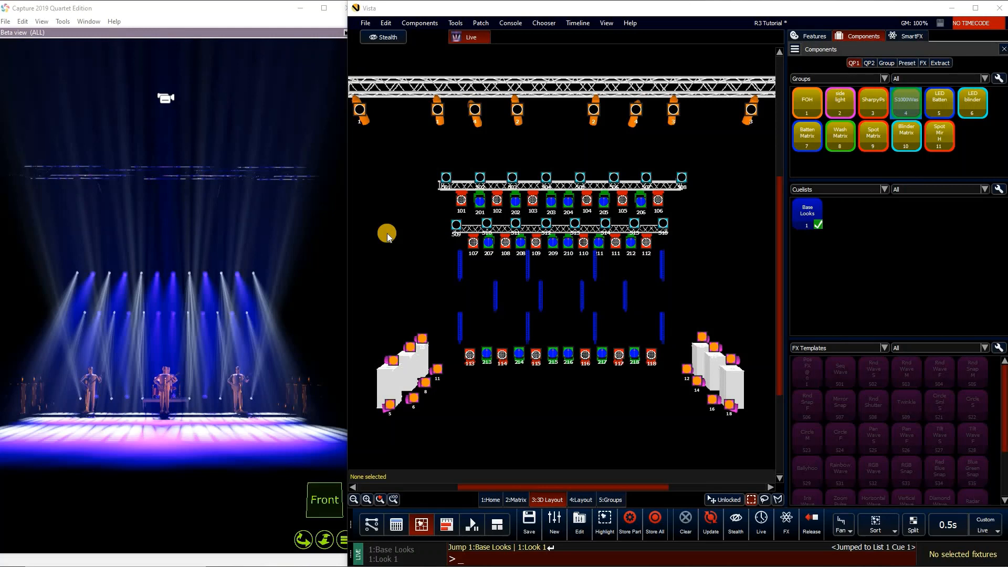
pyautogui.moveTo(391, 223)
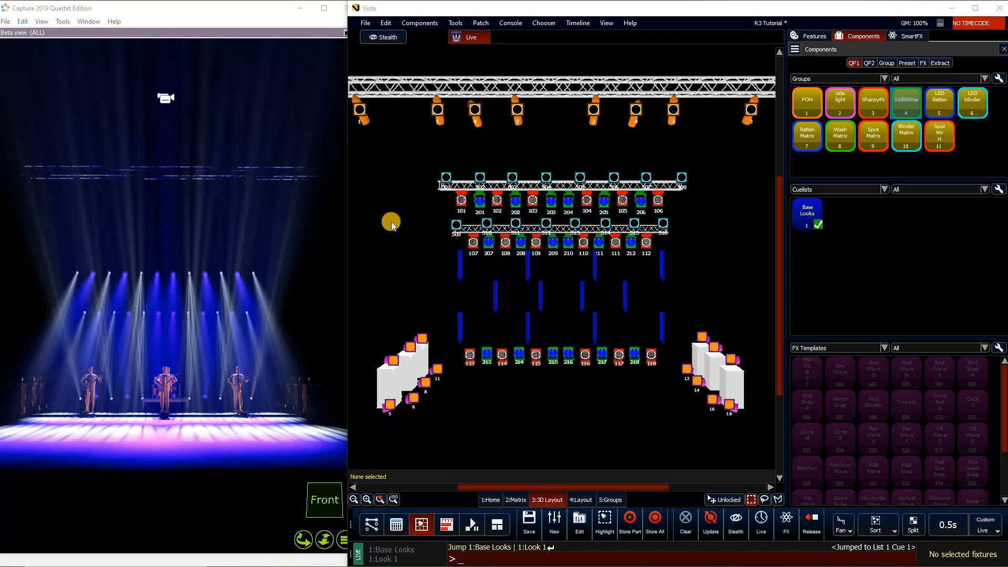
pyautogui.moveTo(873, 448)
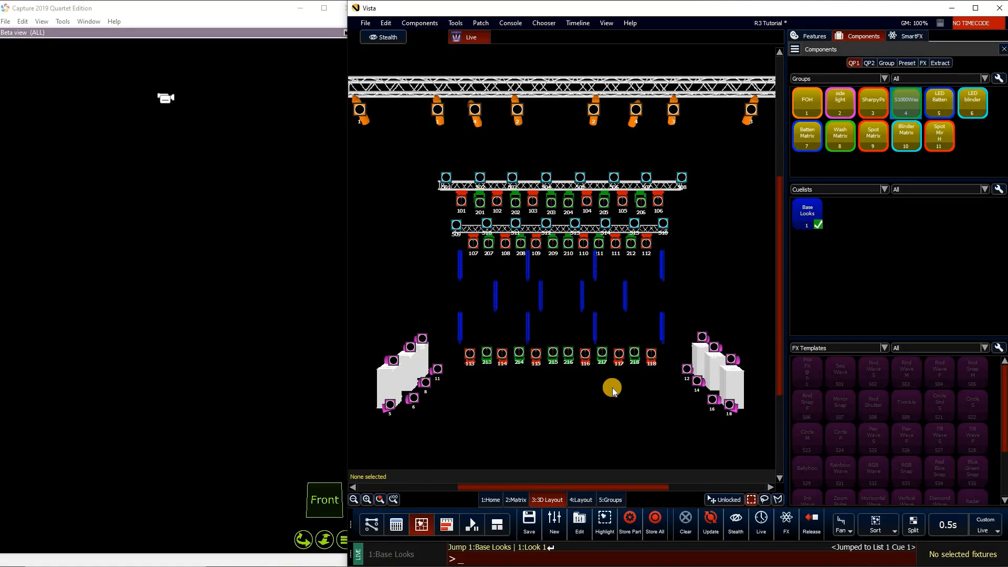
pyautogui.moveTo(844, 266)
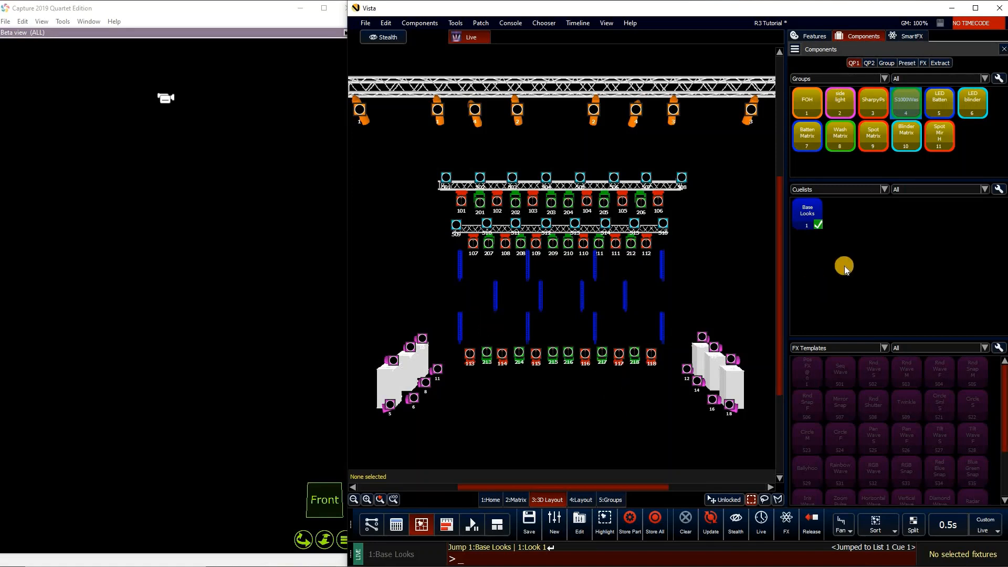
pyautogui.moveTo(891, 220)
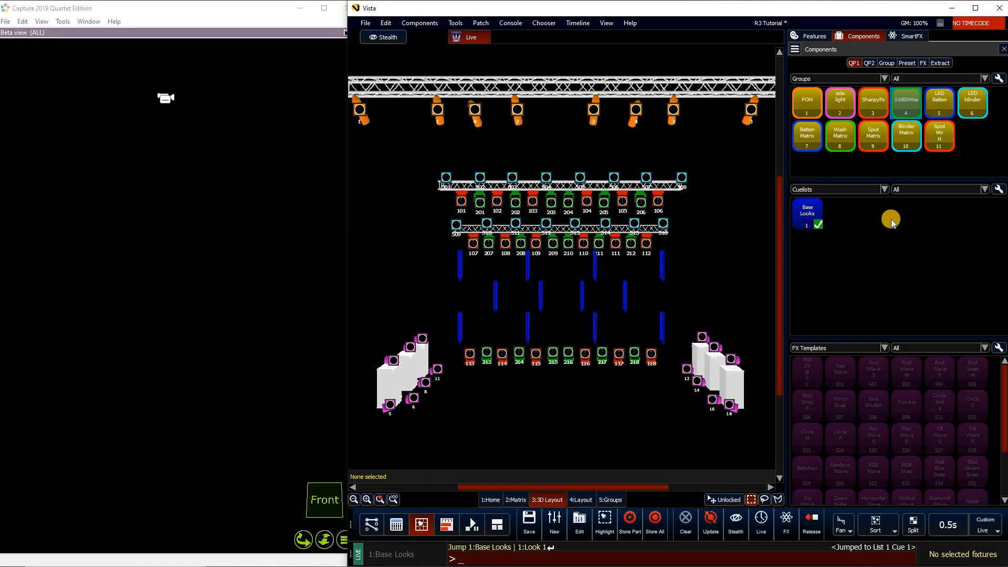
# Add a new cuelist page labelled 'Bump FX' from the Cuelists window.
pyautogui.rightClick(890, 219)
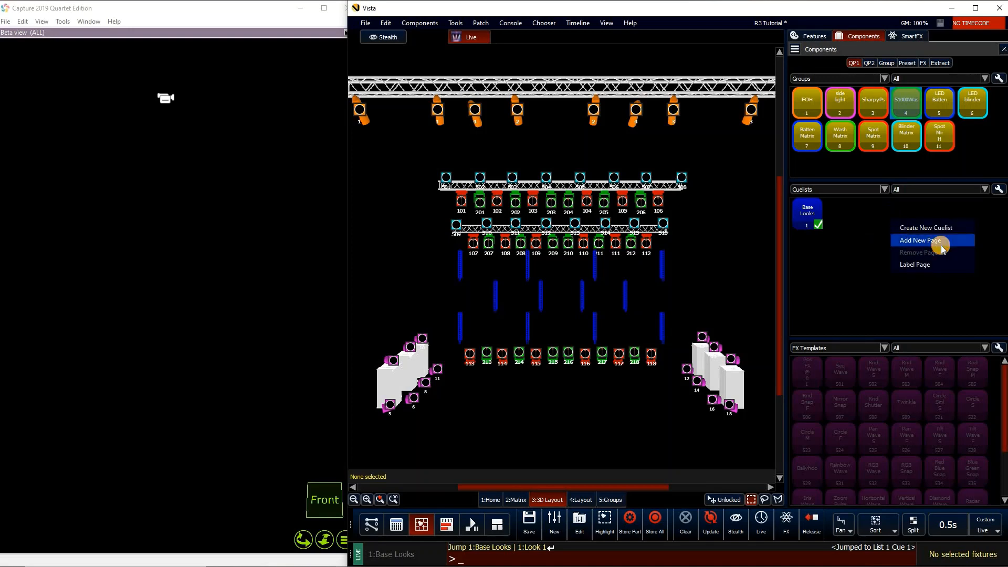
pyautogui.click(919, 240)
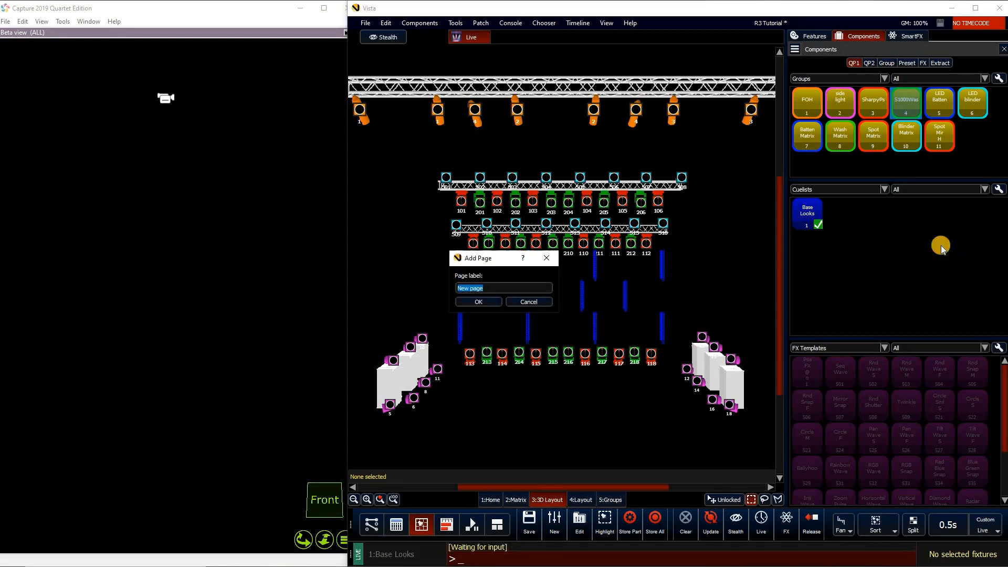
pyautogui.write('Bump FX')
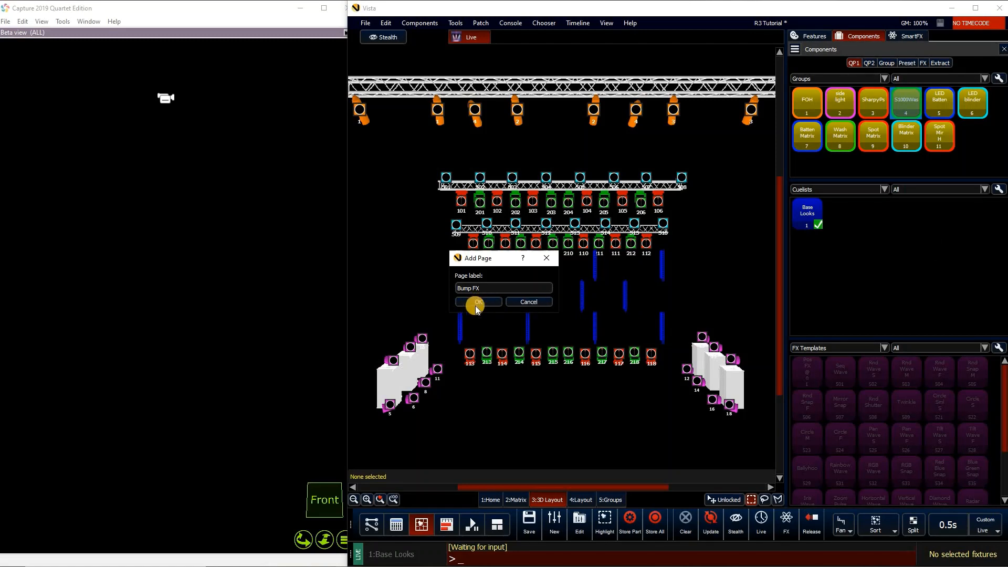
pyautogui.click(477, 302)
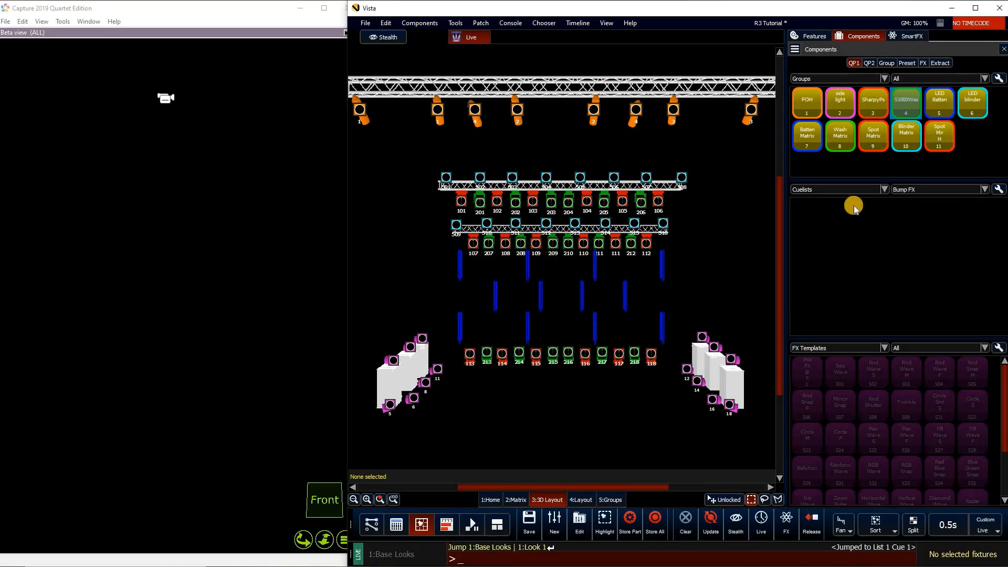
pyautogui.moveTo(854, 217)
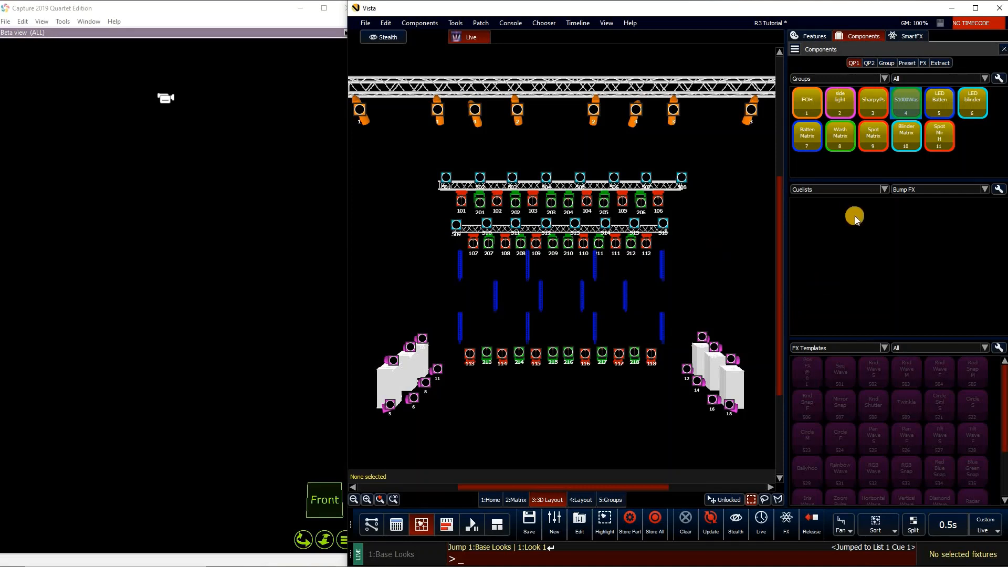
pyautogui.moveTo(848, 226)
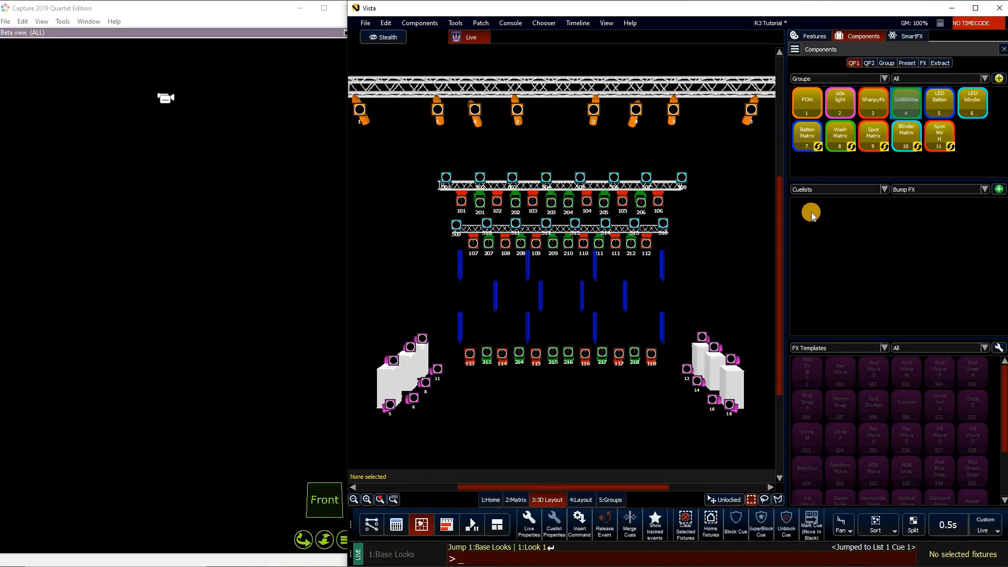
# Create a 'Bass Drop' cuelist in an empty Bump FX slot and open it for editing.
pyautogui.click(999, 189)
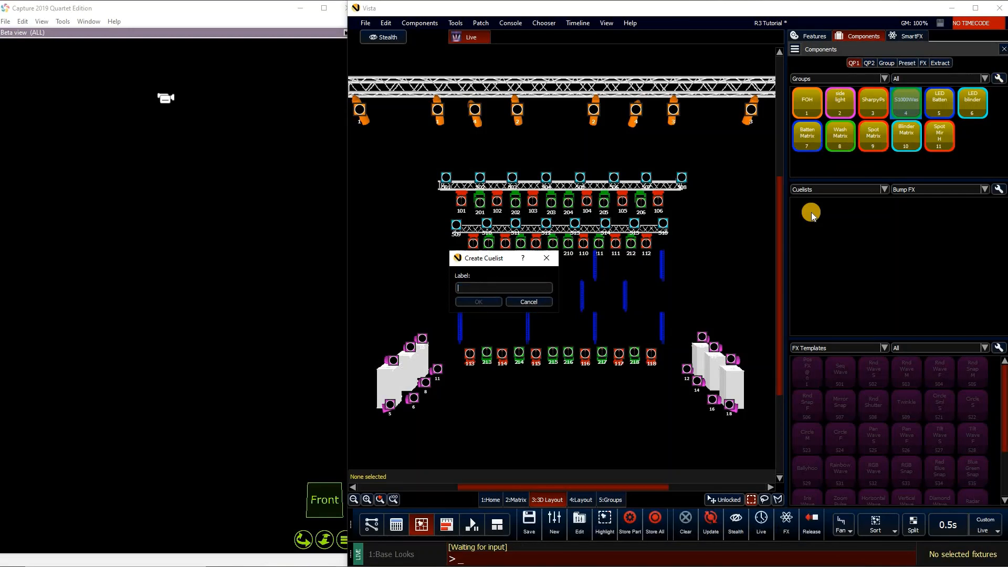
pyautogui.write('B')
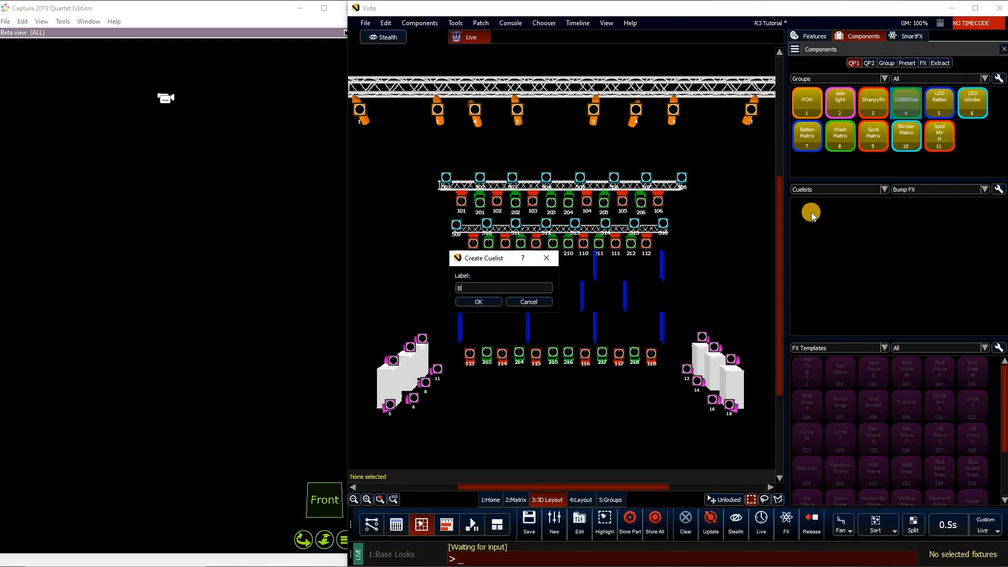
pyautogui.write('ass Drop')
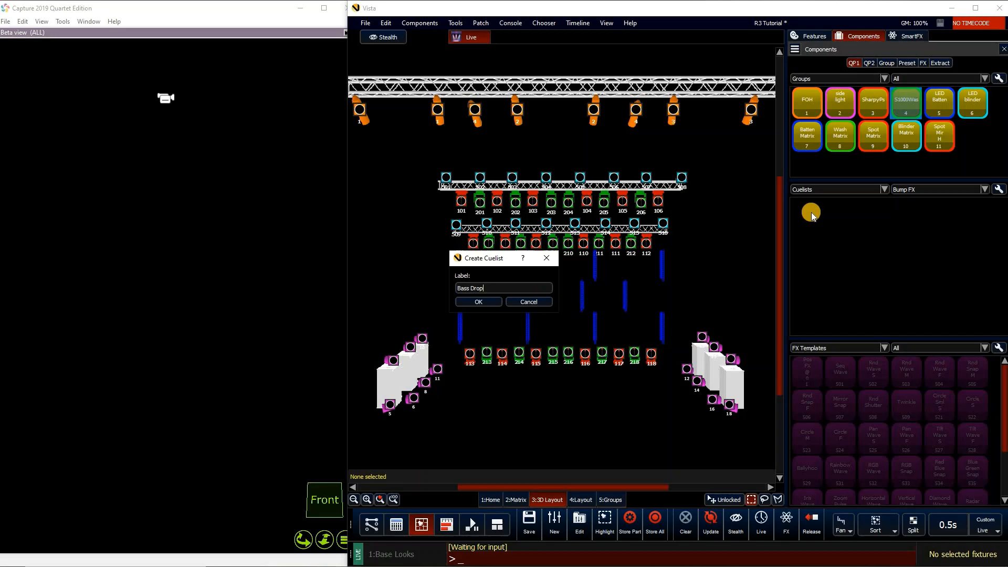
pyautogui.click(477, 301)
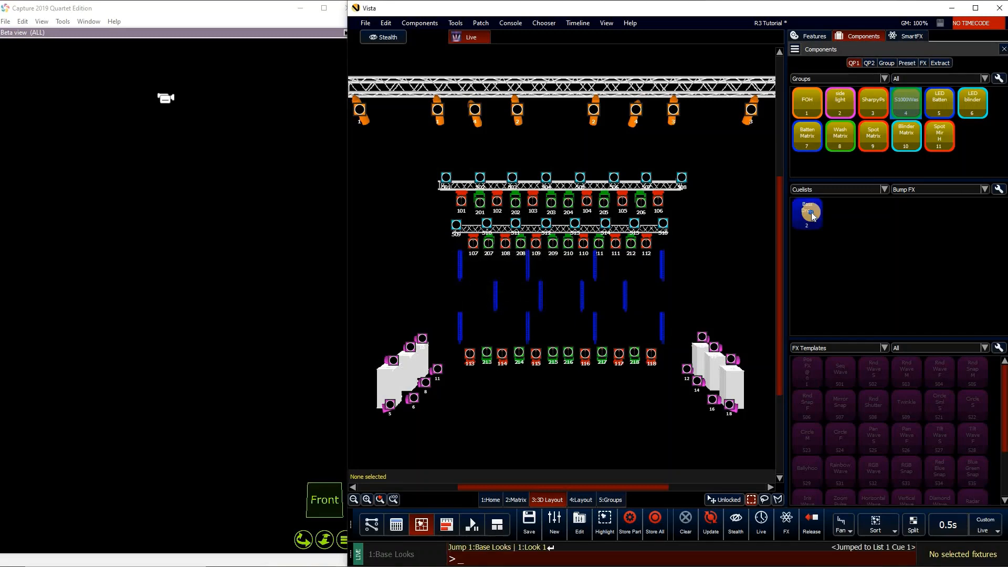
pyautogui.rightClick(807, 214)
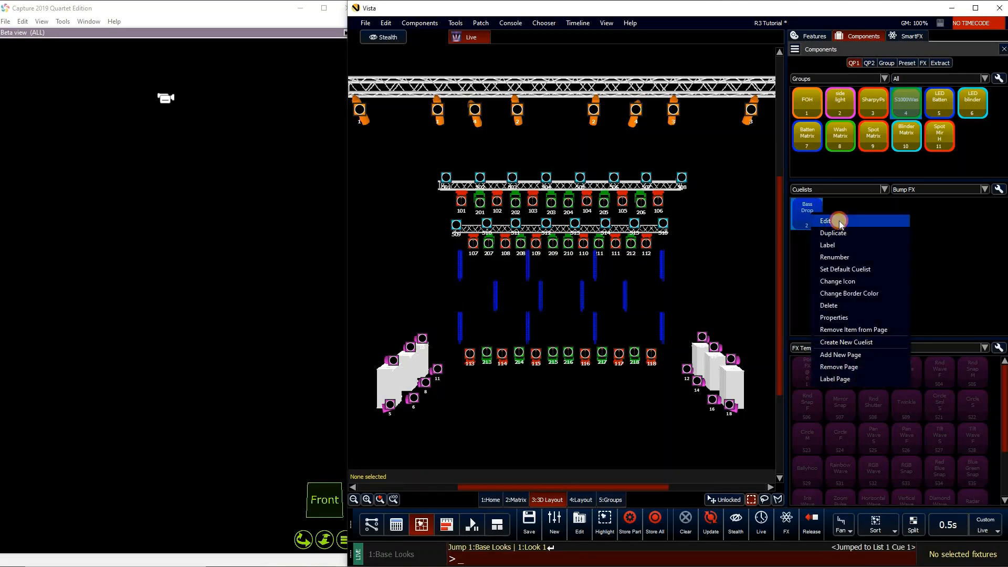
pyautogui.click(825, 221)
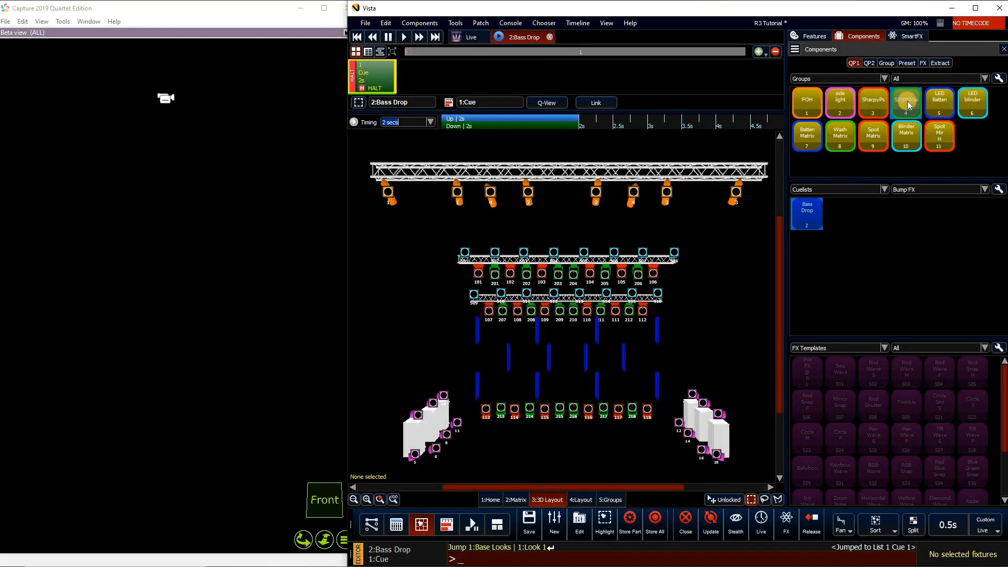
# Select the S1000Wa fixture group and apply a position preset for the Bass Drop cue.
pyautogui.click(905, 103)
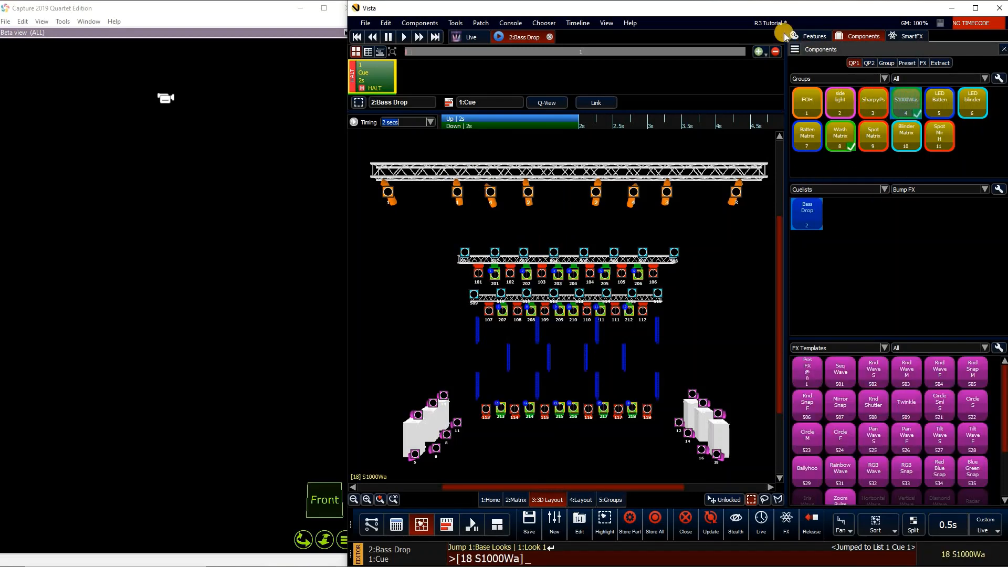
pyautogui.click(813, 35)
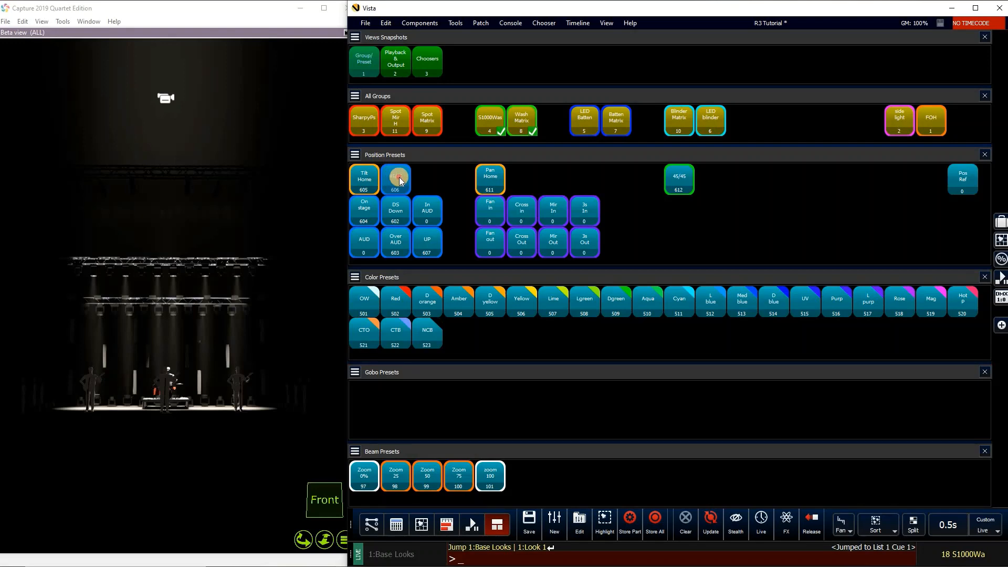
pyautogui.click(395, 178)
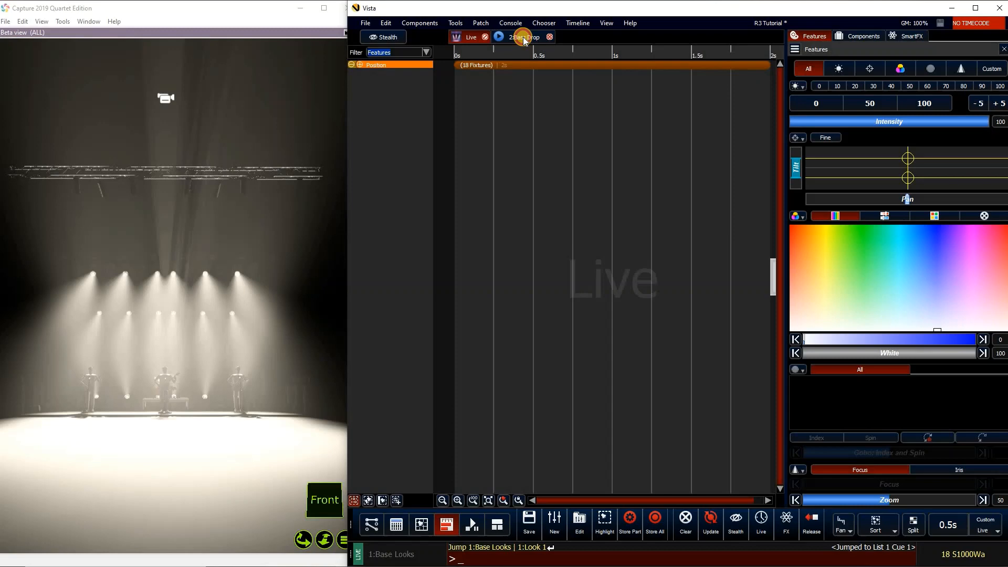
pyautogui.click(520, 37)
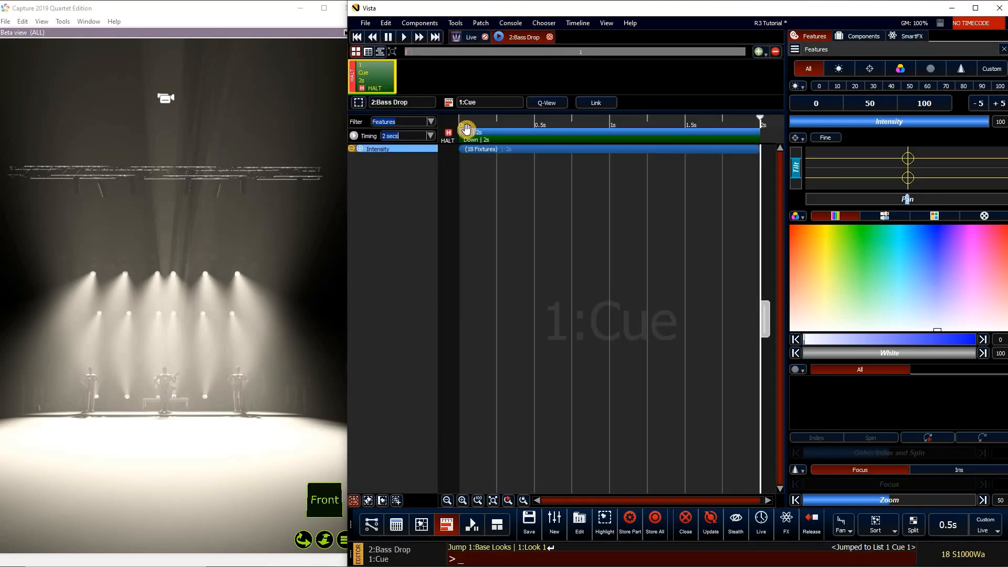
pyautogui.moveTo(646, 269)
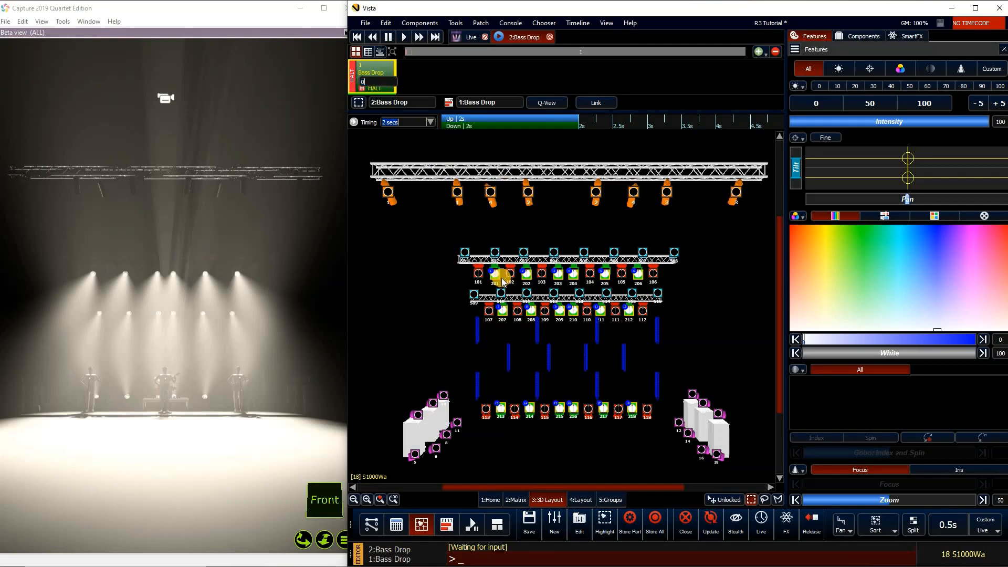
pyautogui.moveTo(408, 250)
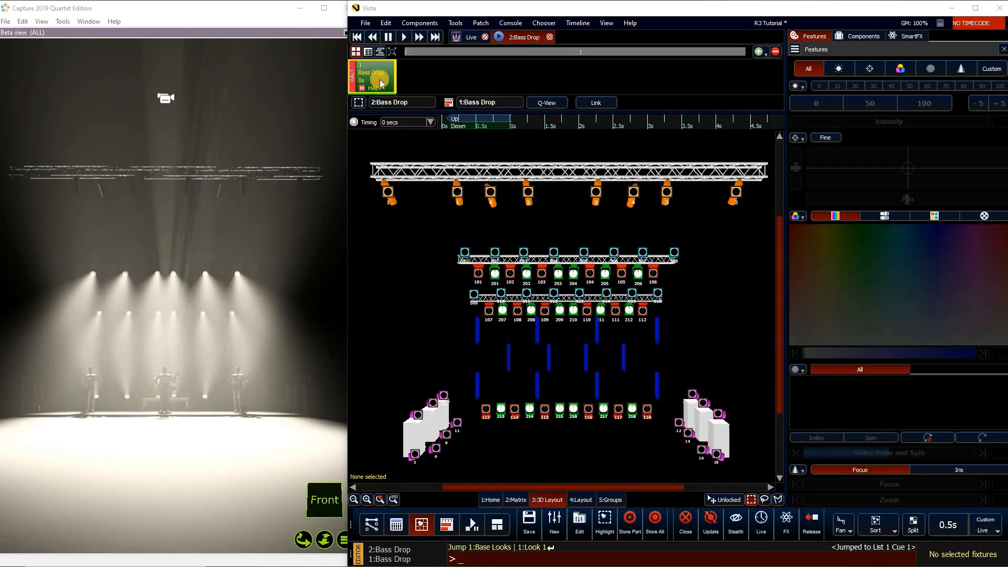
# Open the Bass Drop Cuelist Properties and set its priority to High.
pyautogui.rightClick(372, 75)
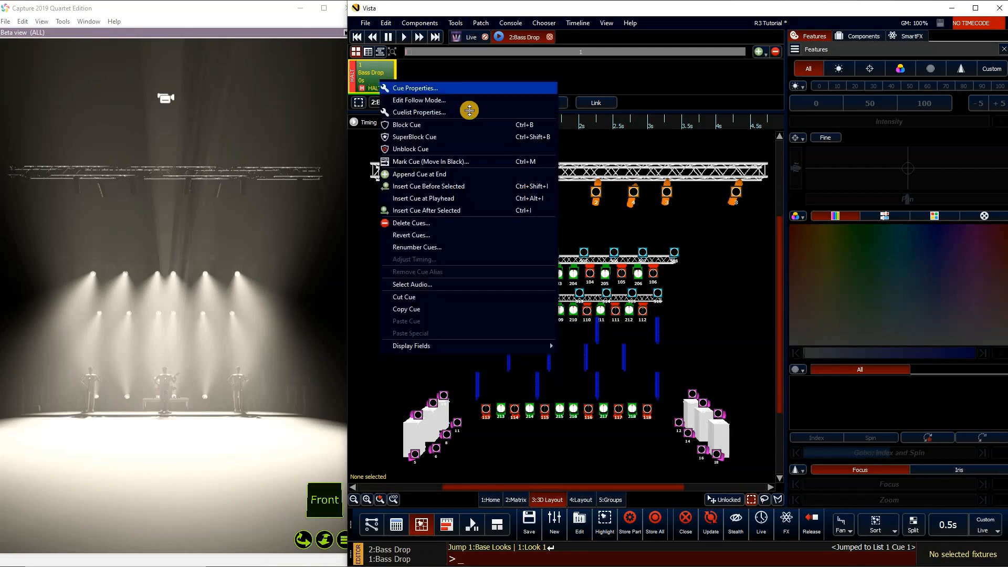
pyautogui.click(418, 112)
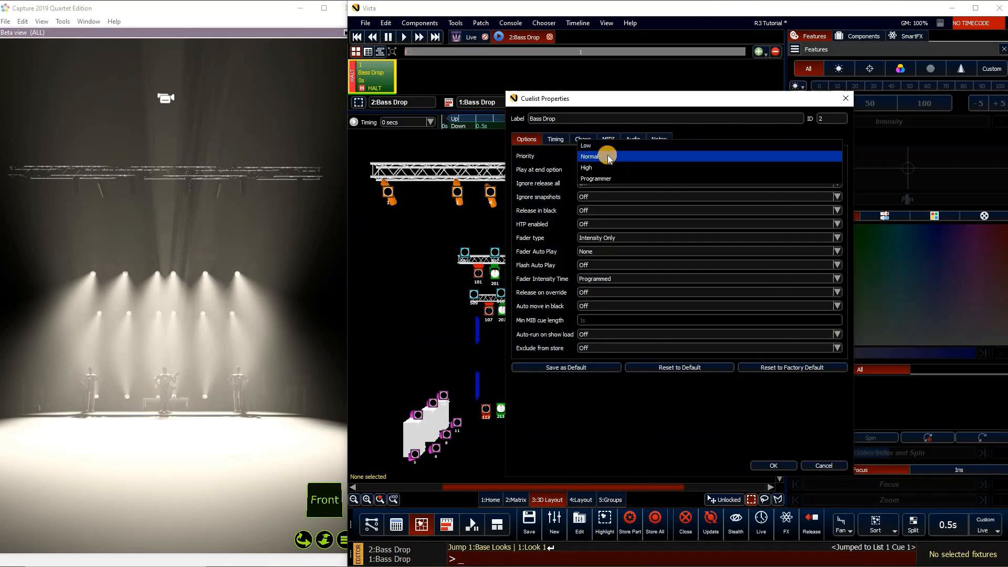
pyautogui.click(586, 167)
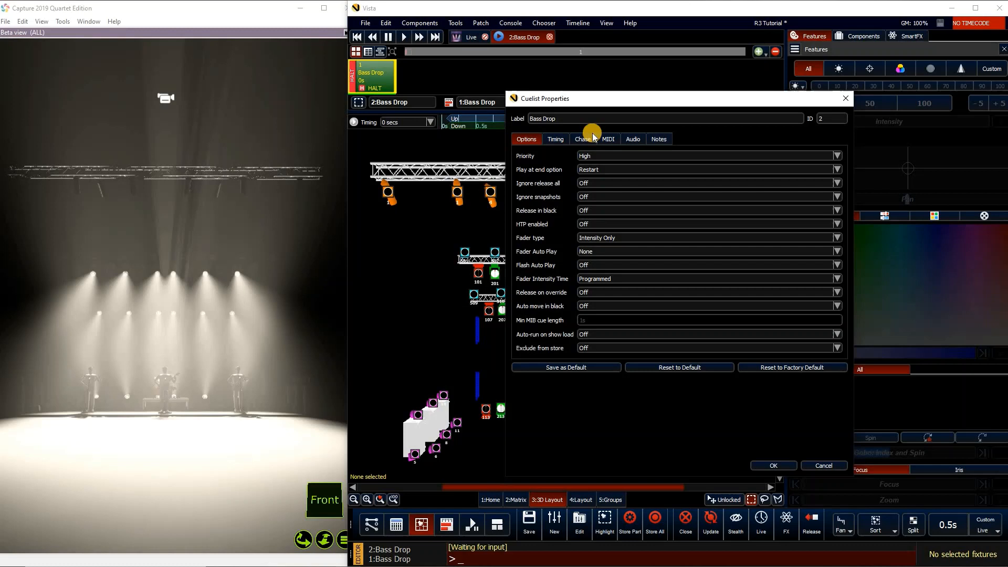
pyautogui.moveTo(597, 152)
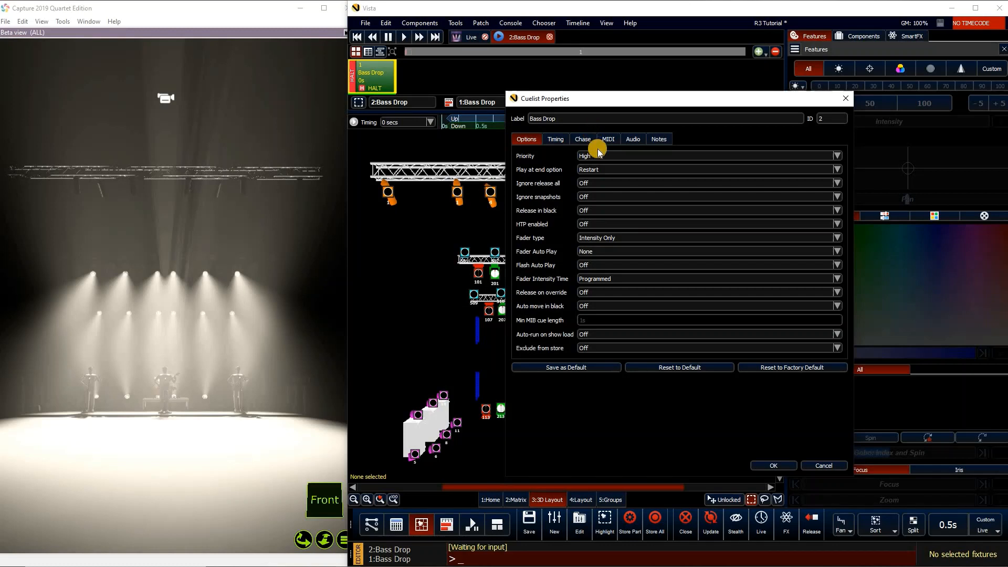
pyautogui.moveTo(647, 275)
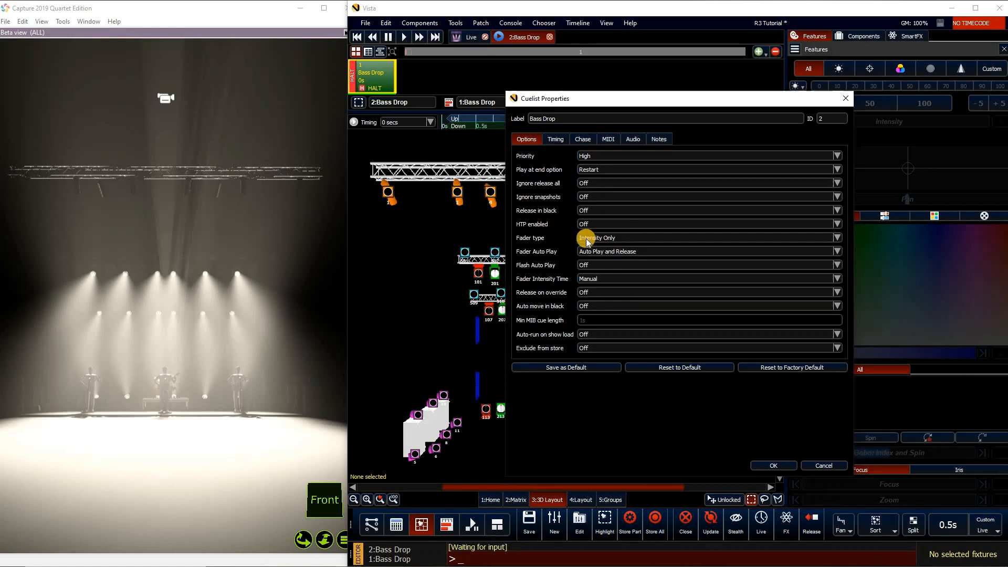
pyautogui.moveTo(585, 279)
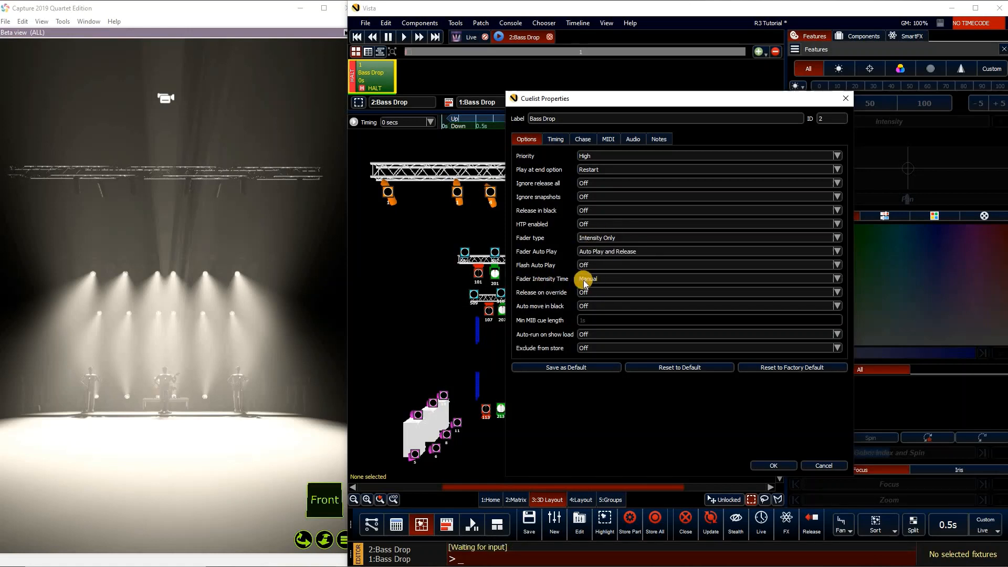
pyautogui.moveTo(622, 281)
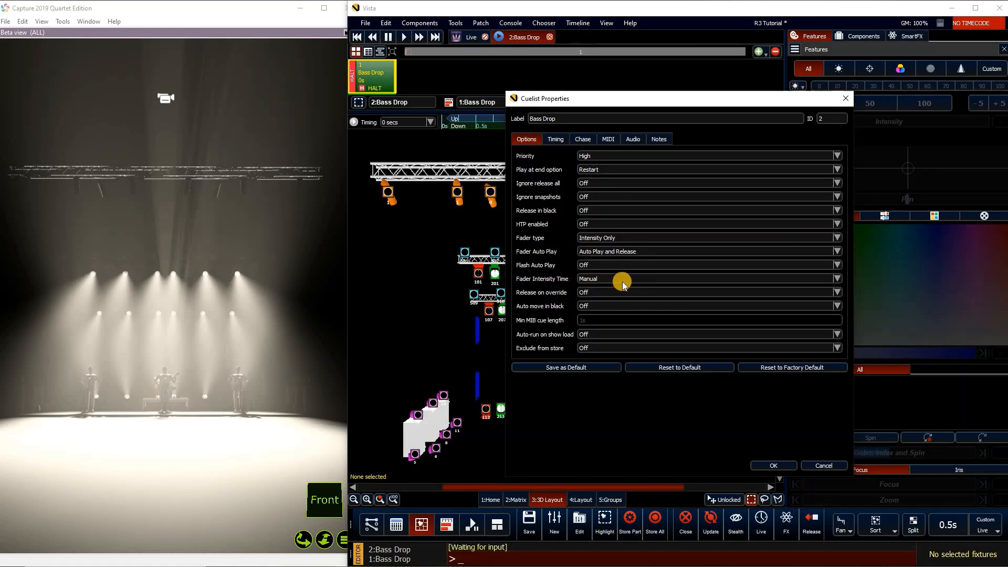
pyautogui.moveTo(590, 349)
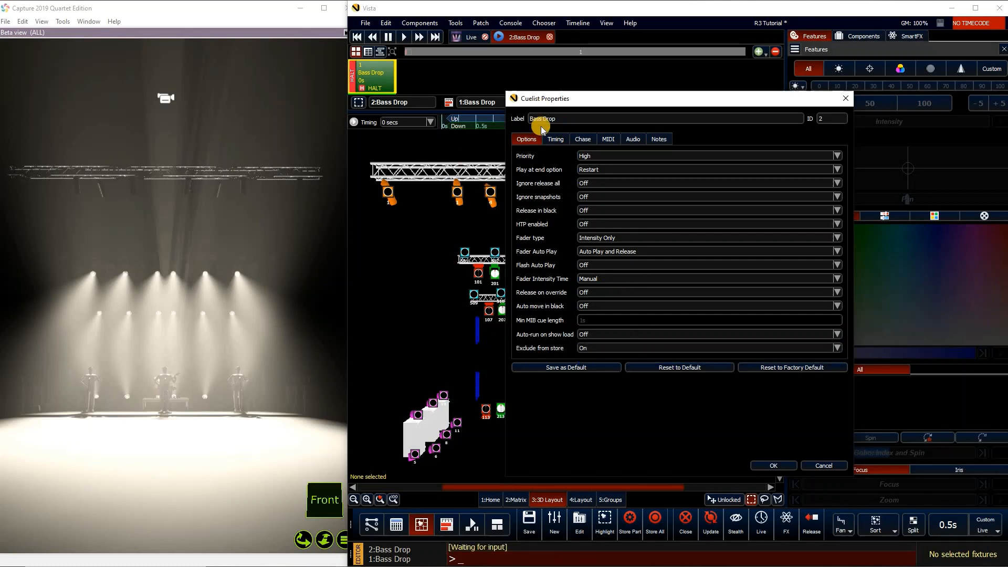
pyautogui.click(555, 139)
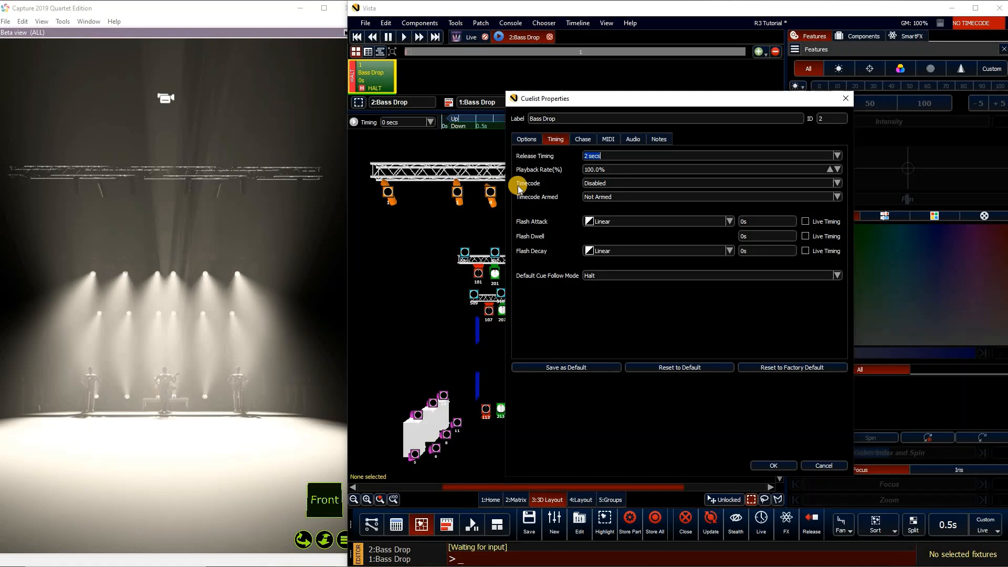
pyautogui.moveTo(568, 155)
pyautogui.write('0')
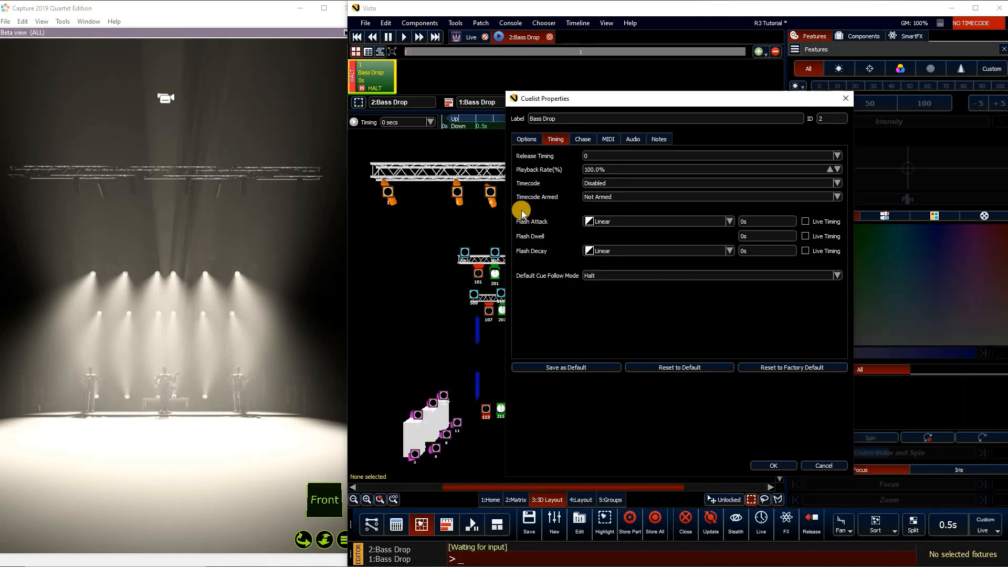
pyautogui.moveTo(540, 260)
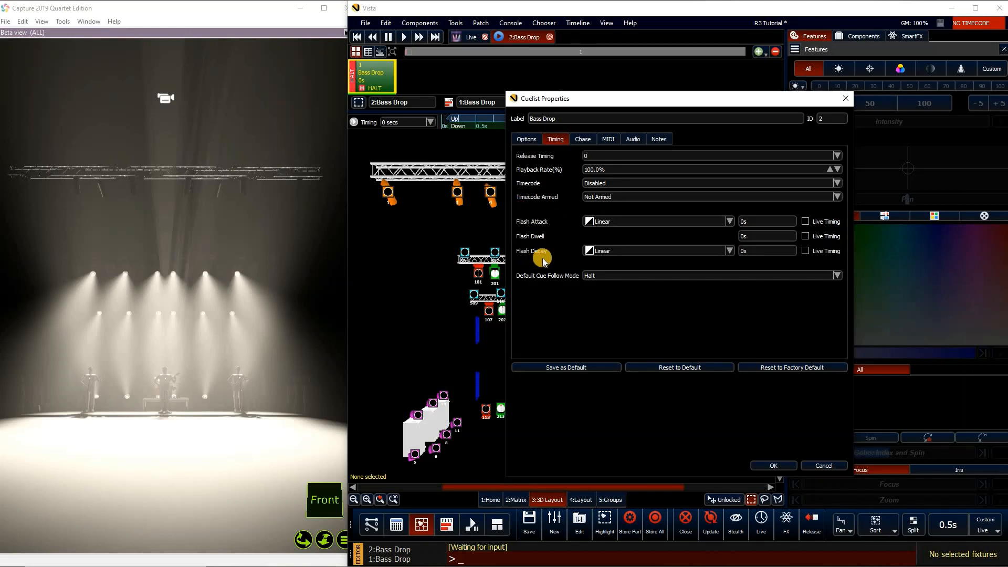
pyautogui.moveTo(539, 221)
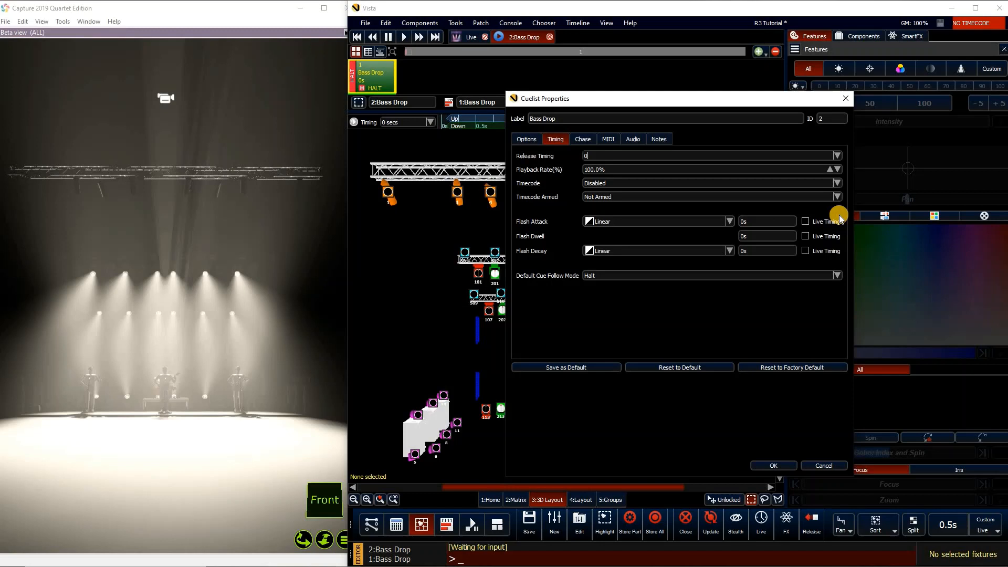
pyautogui.moveTo(527, 221)
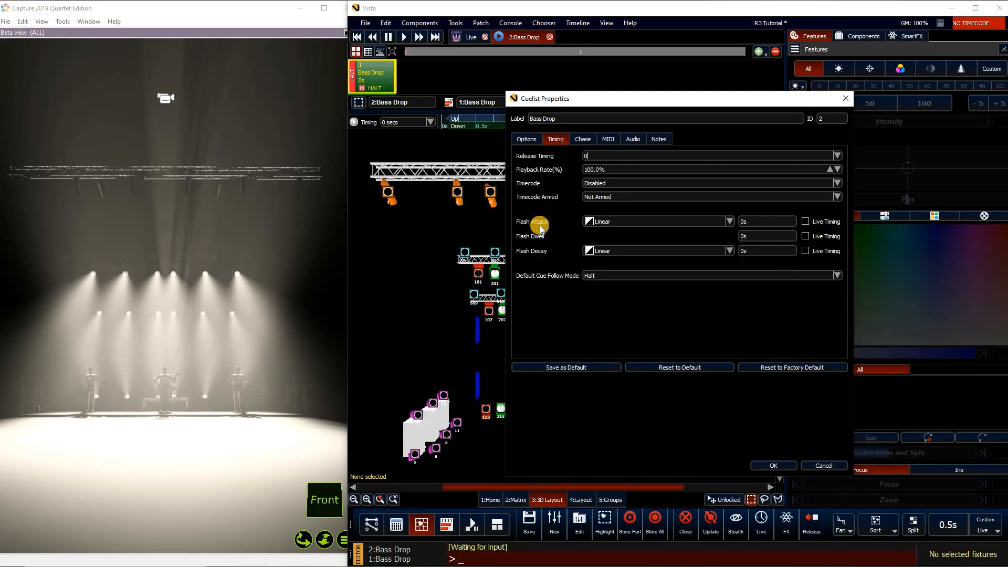
pyautogui.moveTo(532, 226)
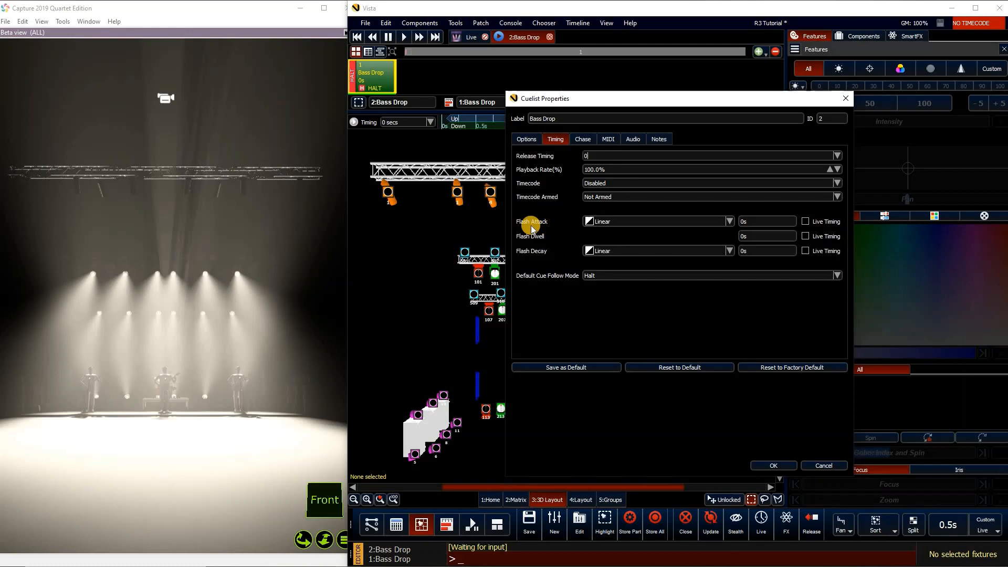
pyautogui.moveTo(824, 232)
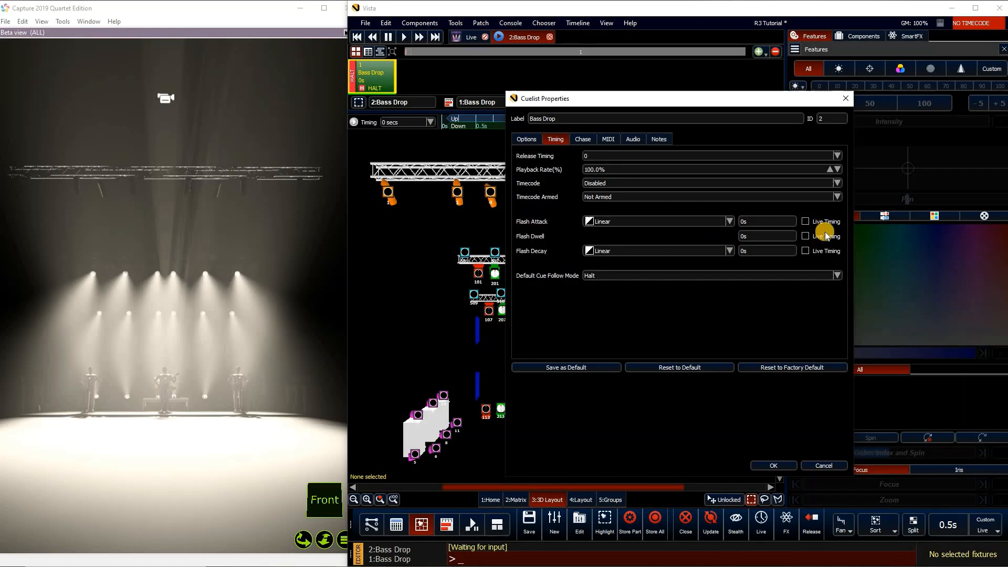
pyautogui.moveTo(540, 239)
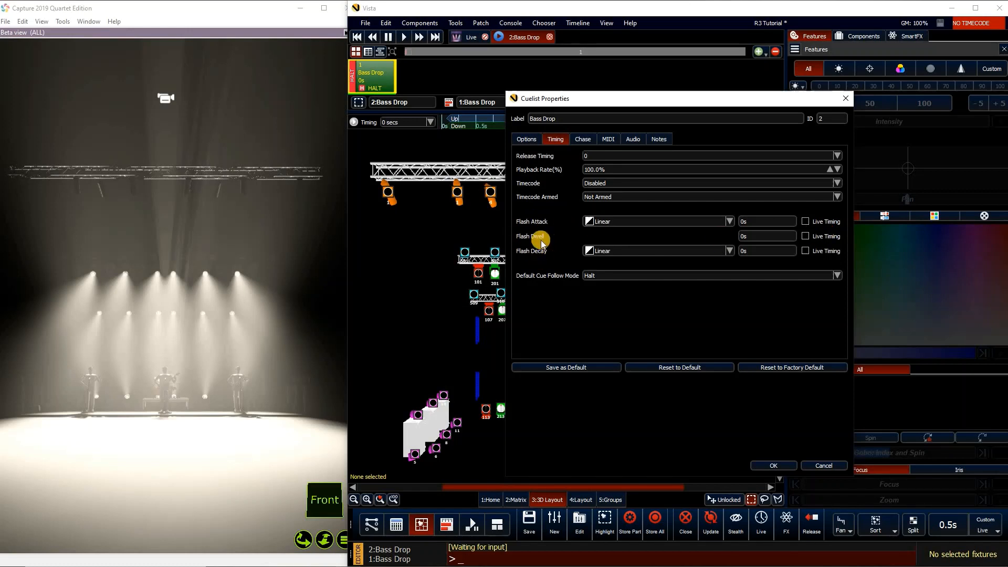
pyautogui.moveTo(515, 221)
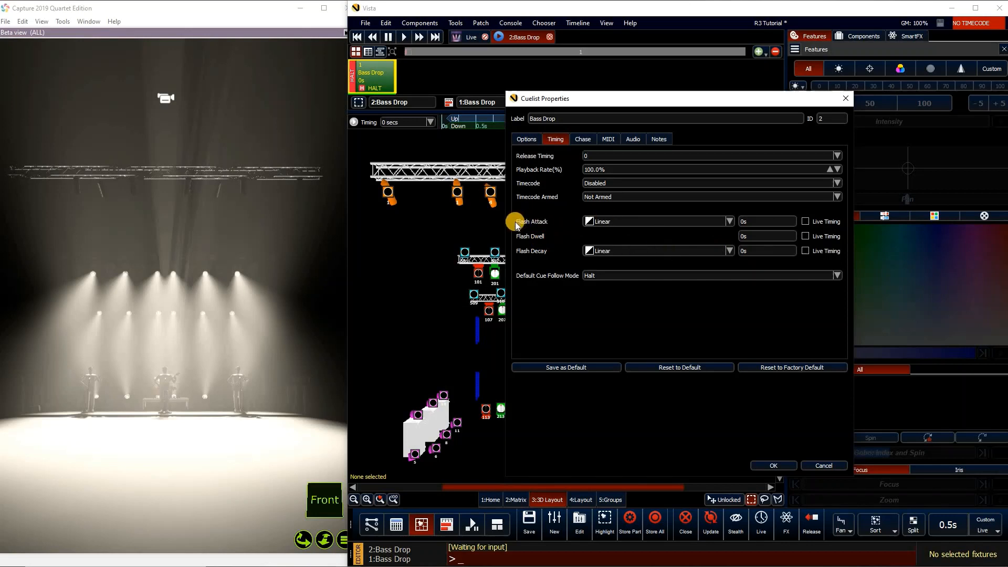
pyautogui.moveTo(538, 238)
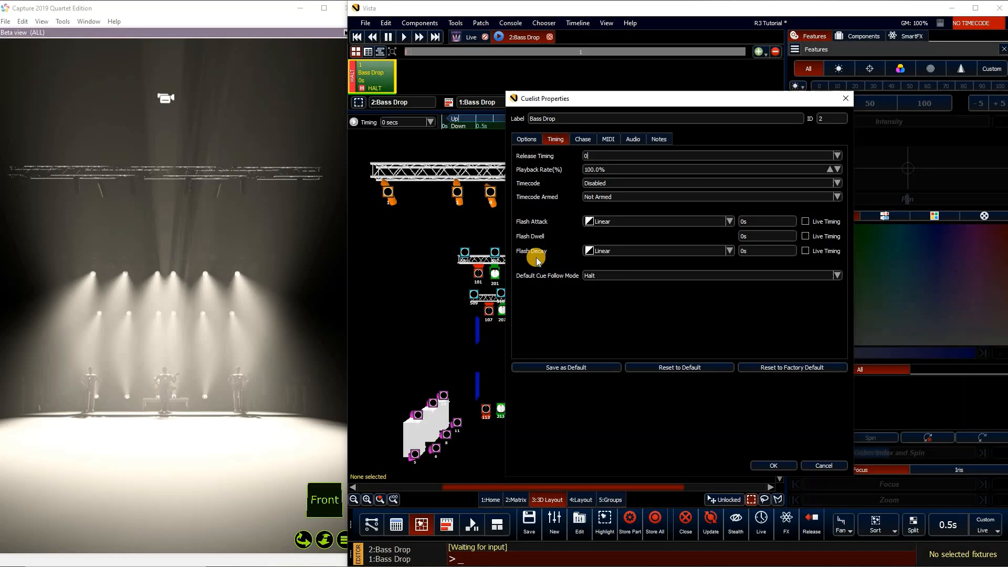
pyautogui.moveTo(530, 257)
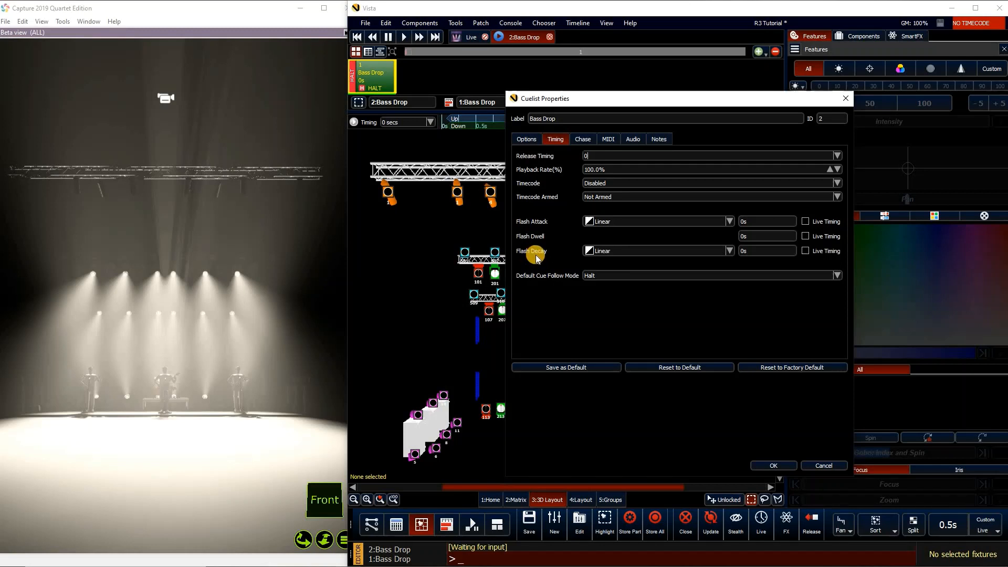
pyautogui.moveTo(611, 262)
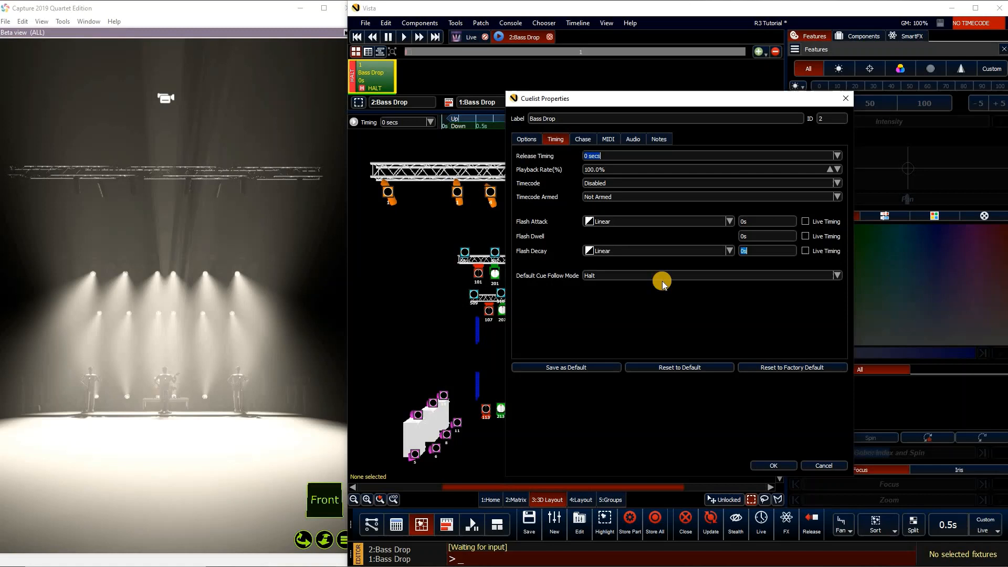
pyautogui.moveTo(823, 233)
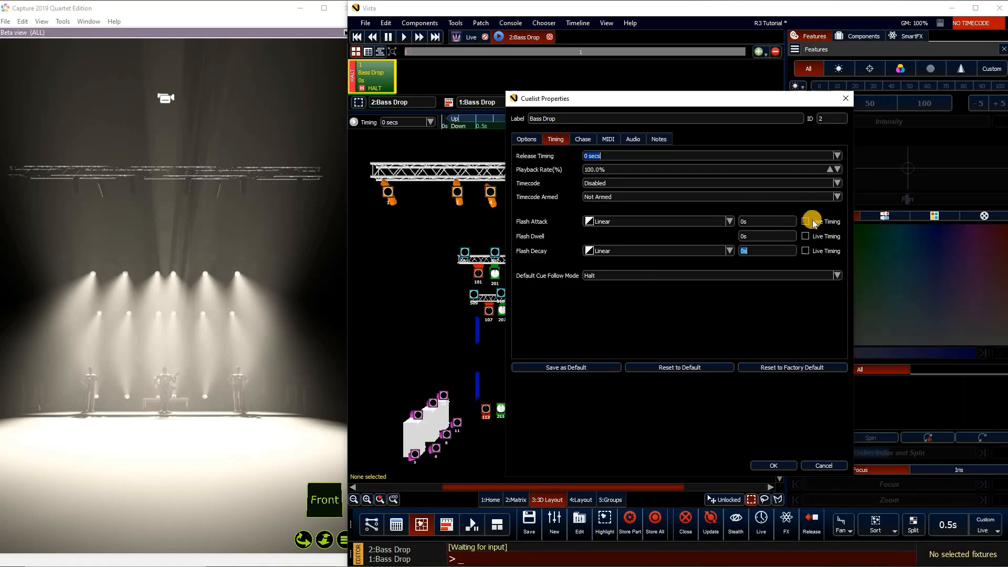
pyautogui.moveTo(649, 306)
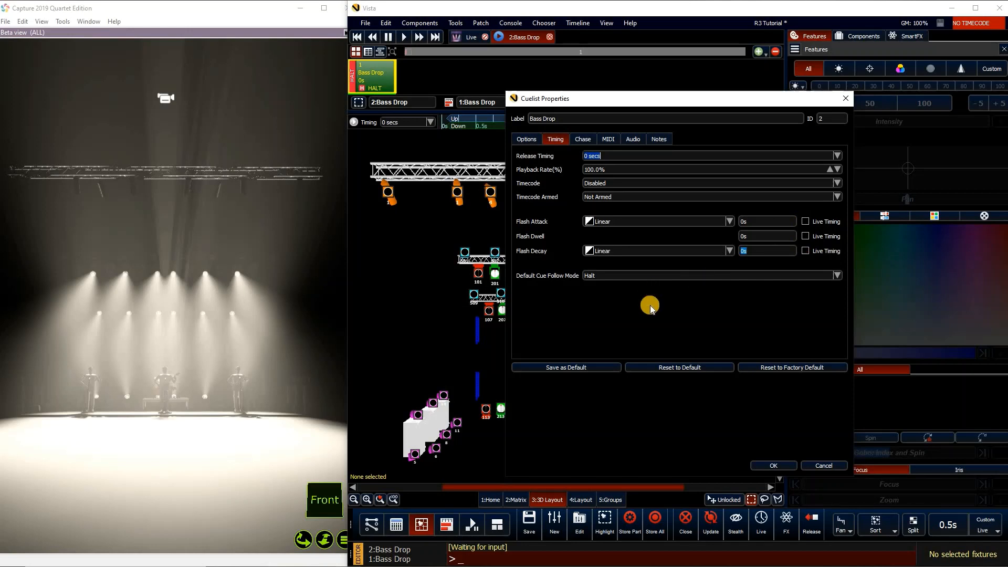
pyautogui.moveTo(707, 243)
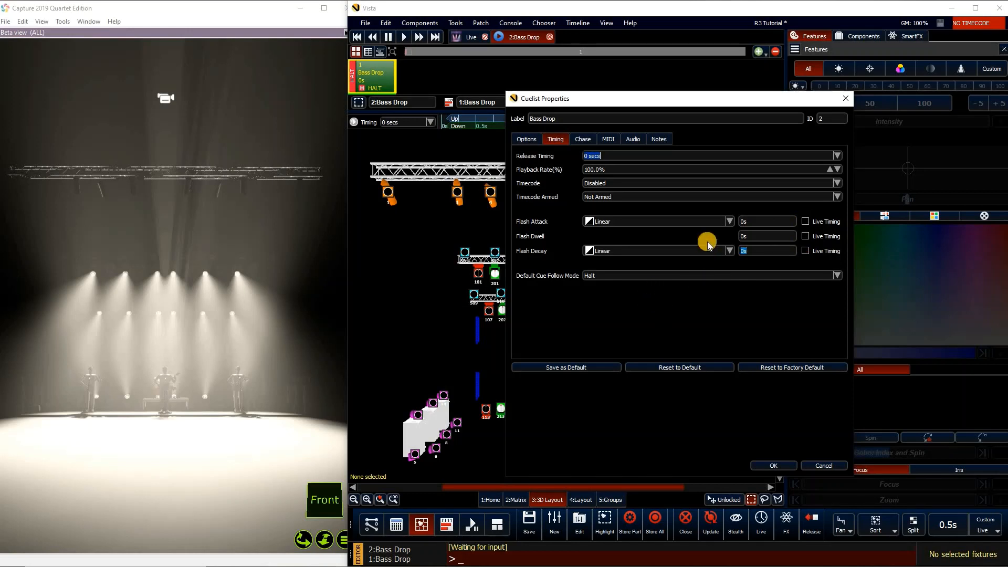
pyautogui.moveTo(675, 286)
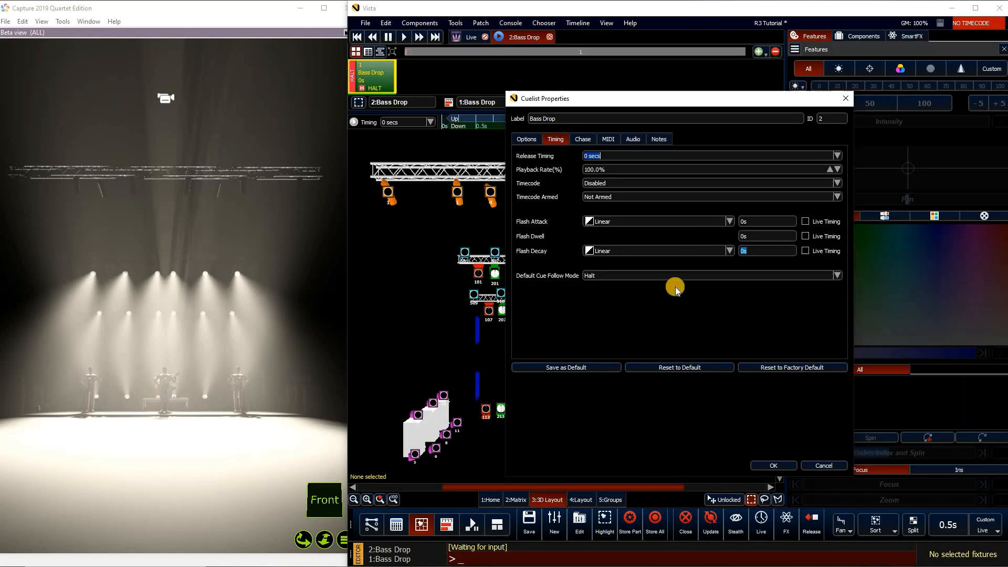
pyautogui.moveTo(723, 223)
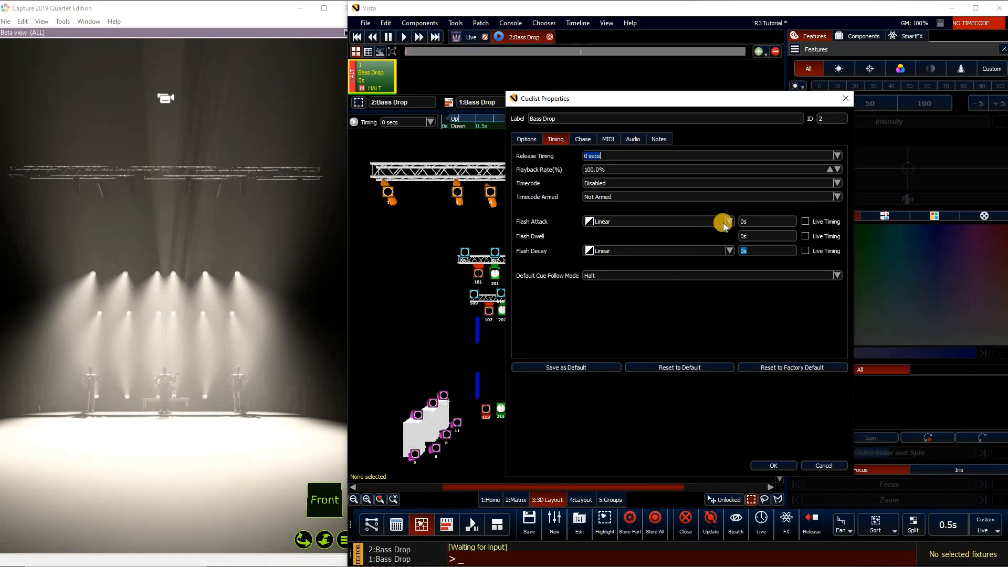
pyautogui.moveTo(531, 258)
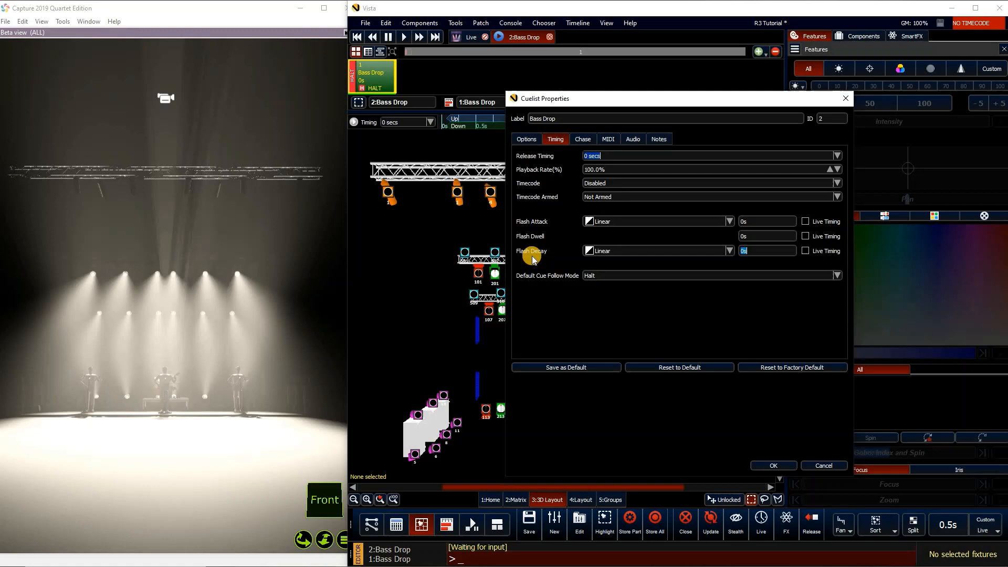
pyautogui.moveTo(806, 251)
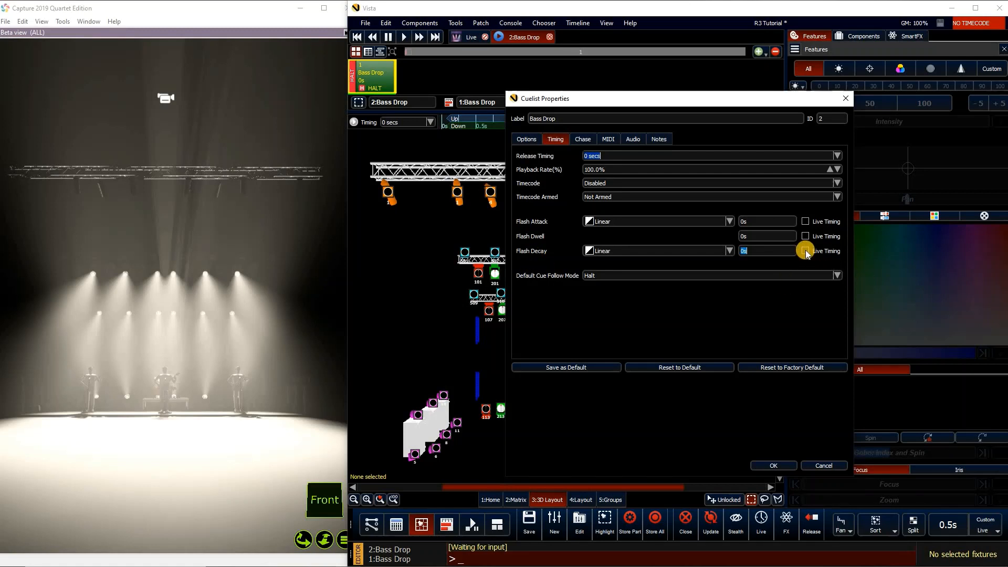
# Enable Live Timing for Flash Decay and apply the cuelist properties.
pyautogui.click(805, 250)
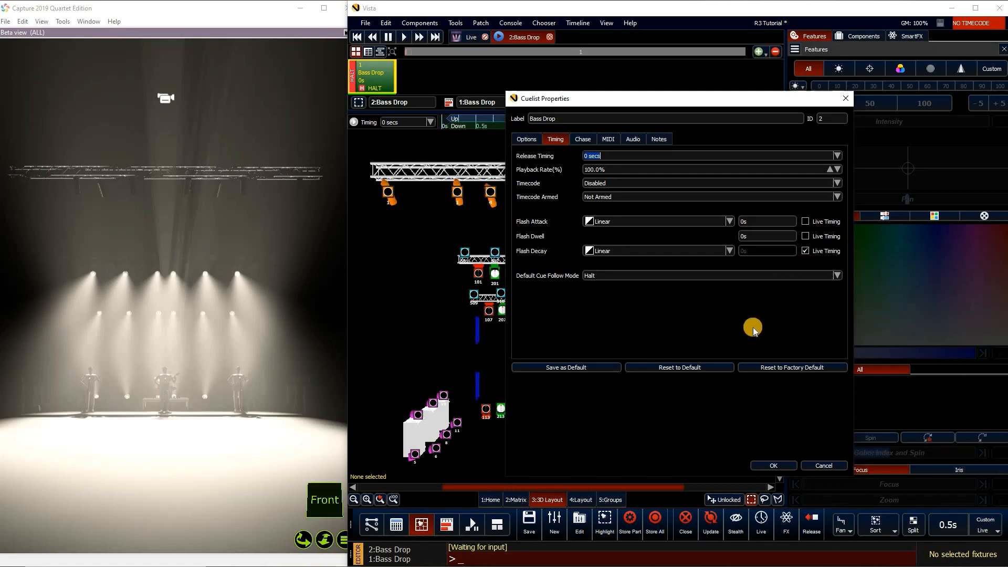
pyautogui.moveTo(621, 236)
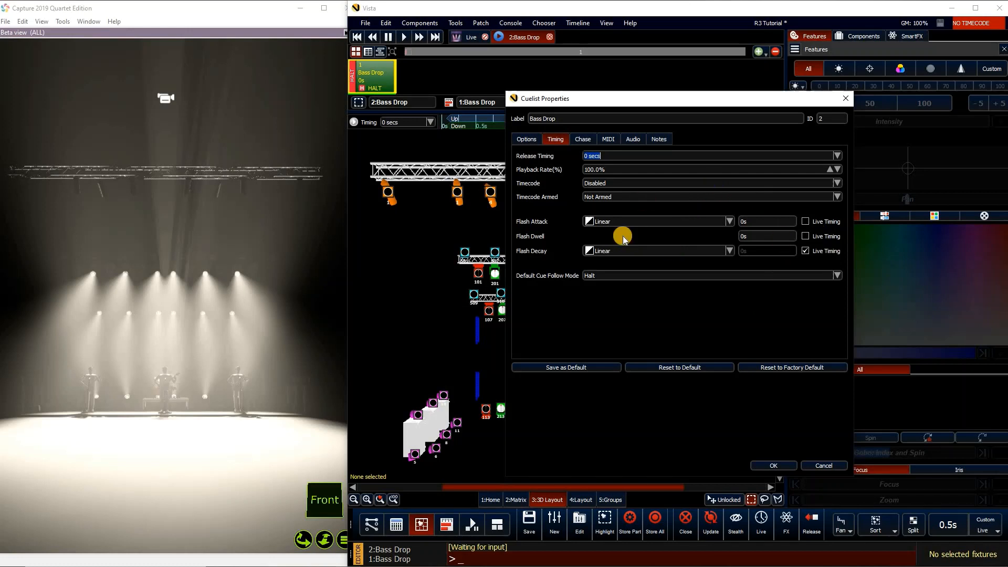
pyautogui.moveTo(697, 223)
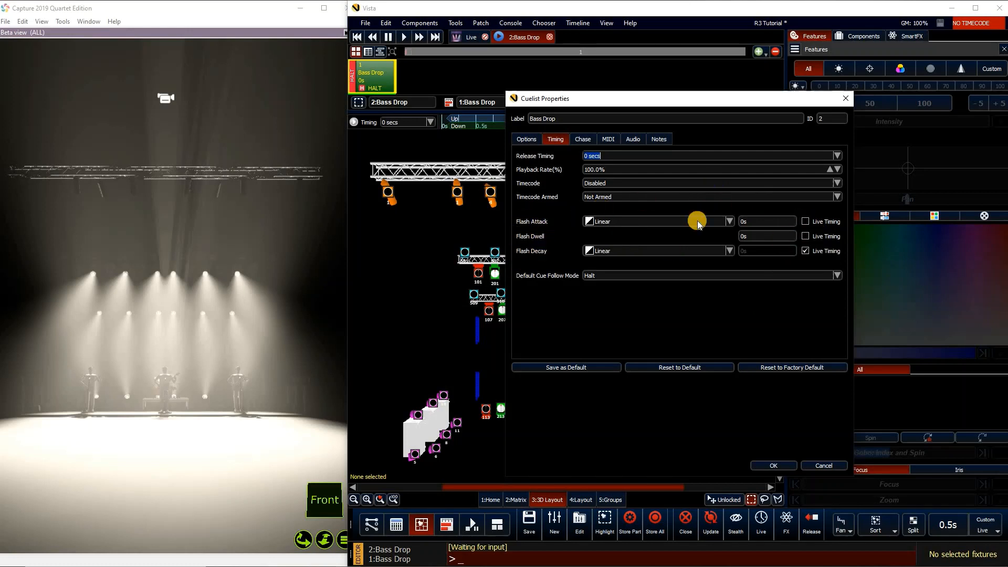
pyautogui.moveTo(732, 397)
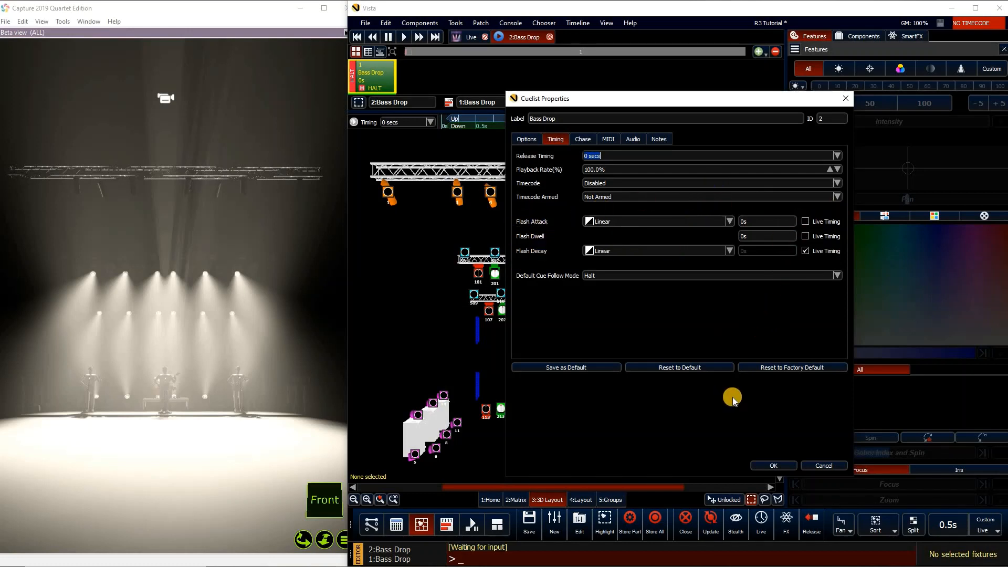
pyautogui.click(773, 466)
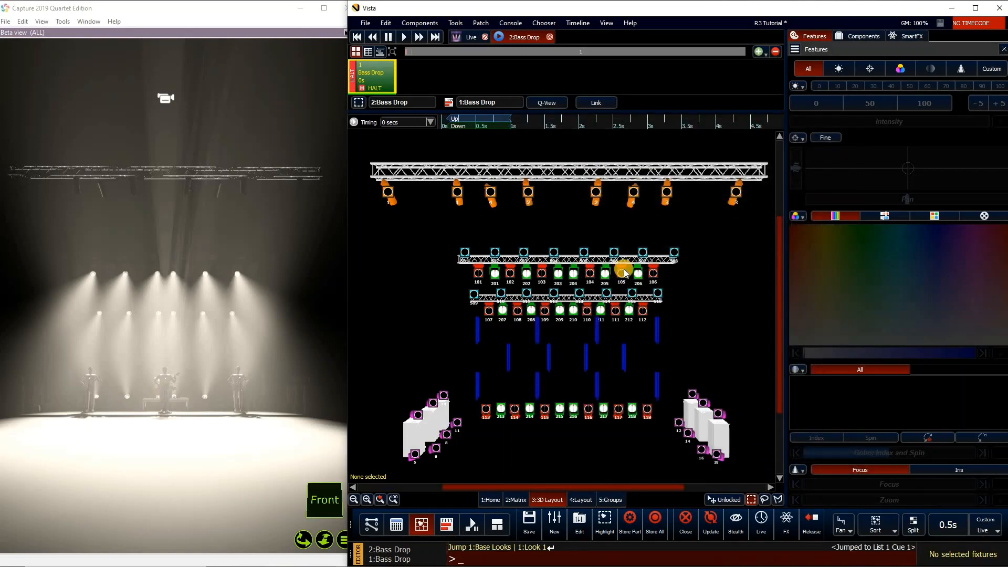
pyautogui.moveTo(575, 241)
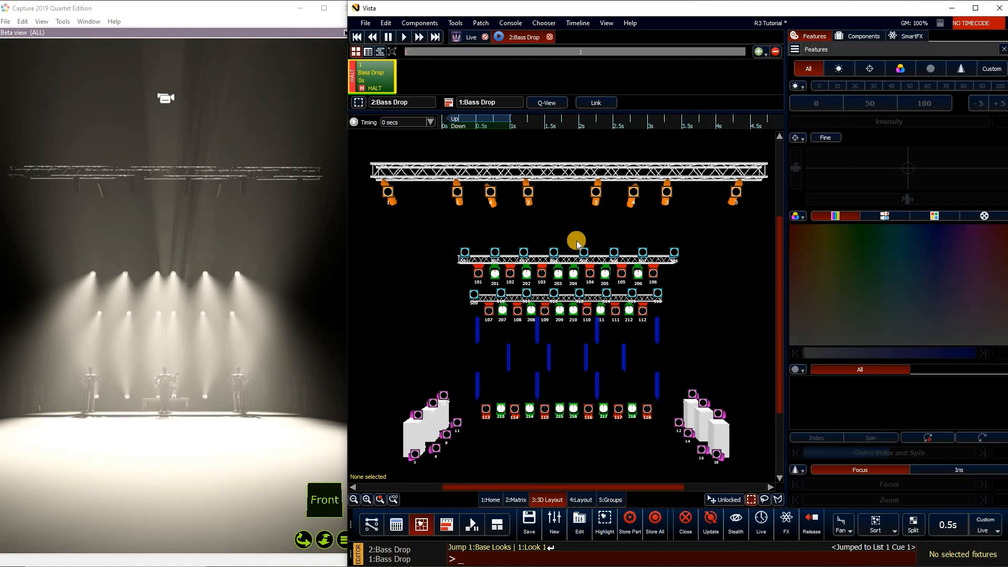
pyautogui.moveTo(643, 152)
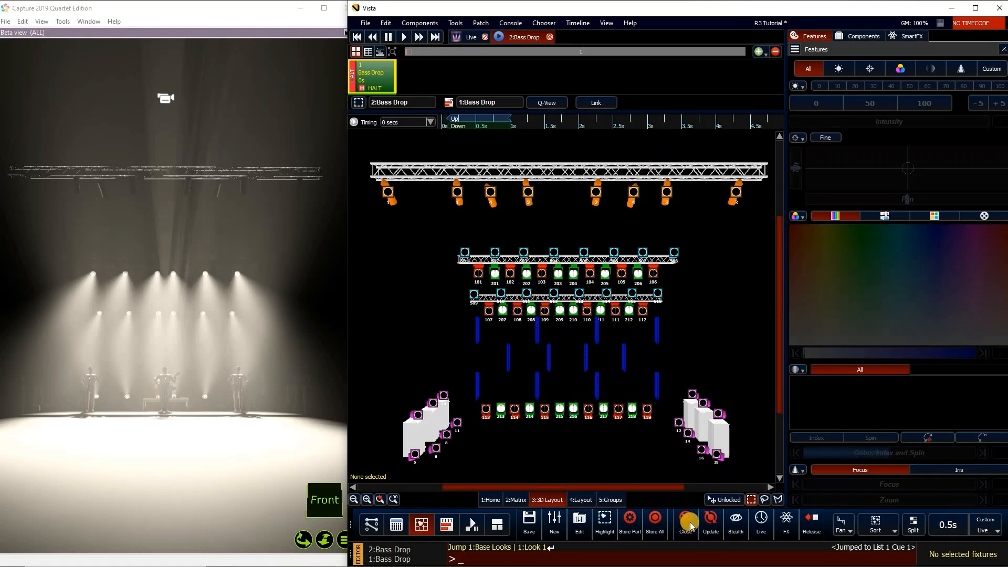
# Save and release Bass Drop, then show the playback faders with it on fader 1.
pyautogui.click(684, 524)
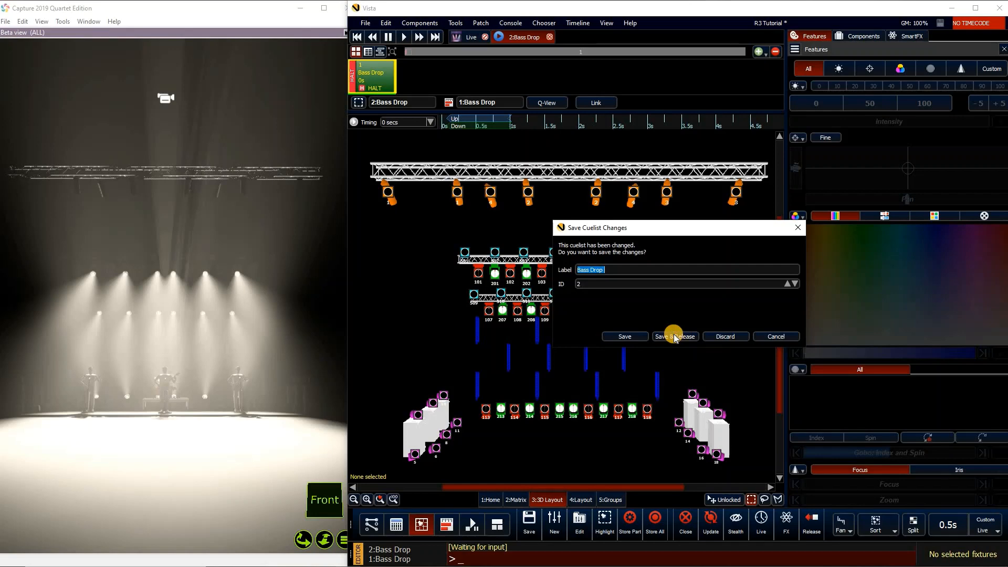
pyautogui.click(673, 336)
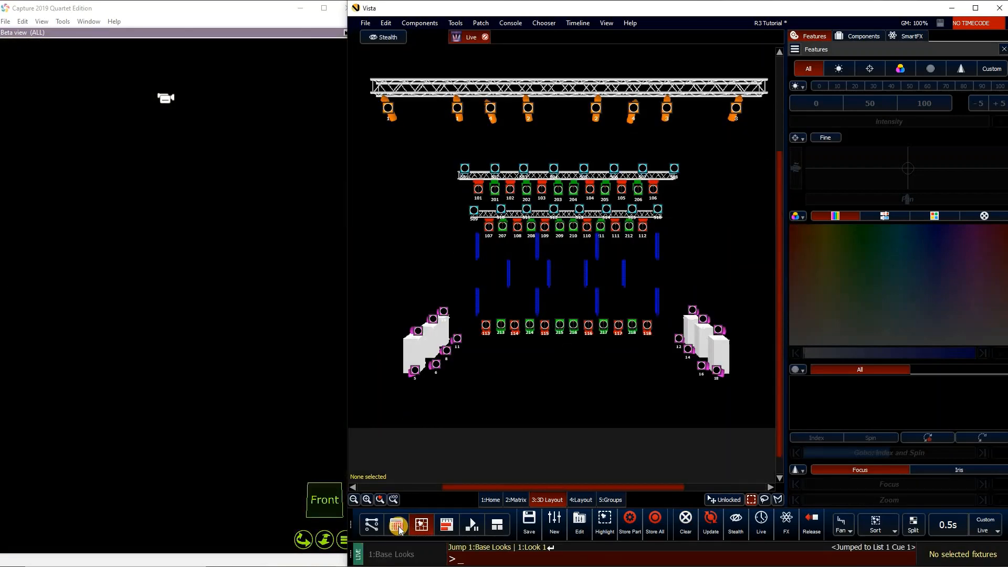
pyautogui.click(397, 524)
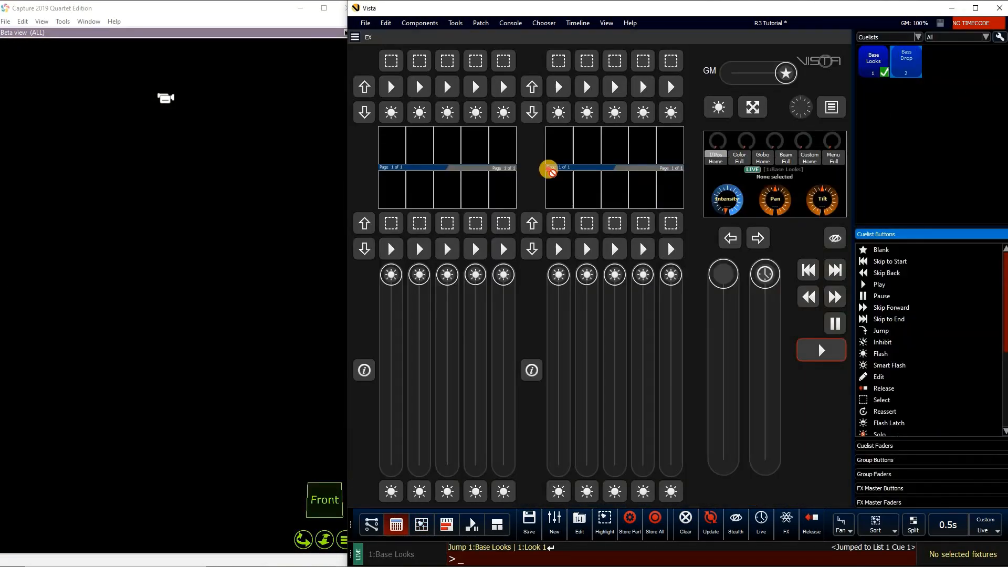
pyautogui.click(390, 87)
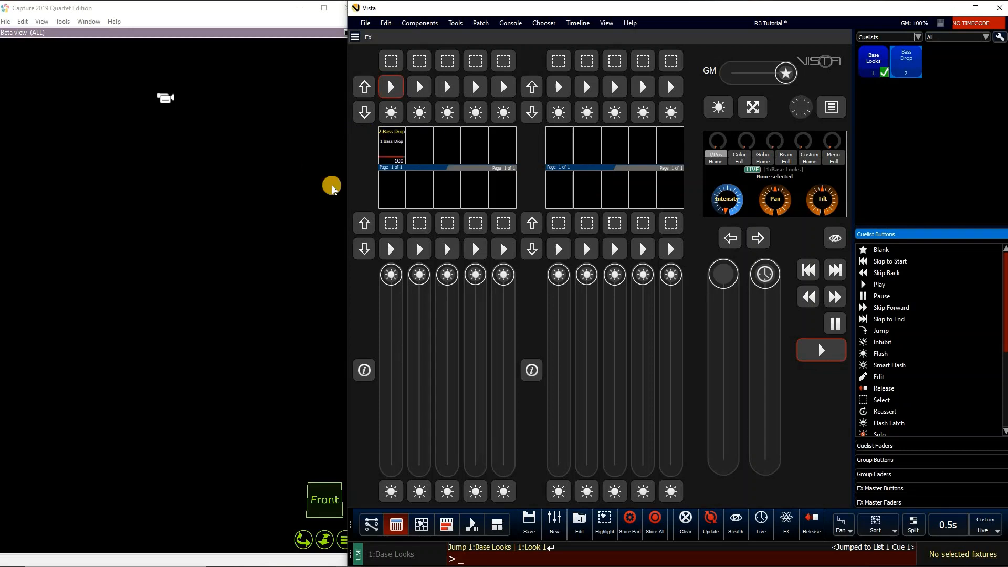
pyautogui.moveTo(973, 519)
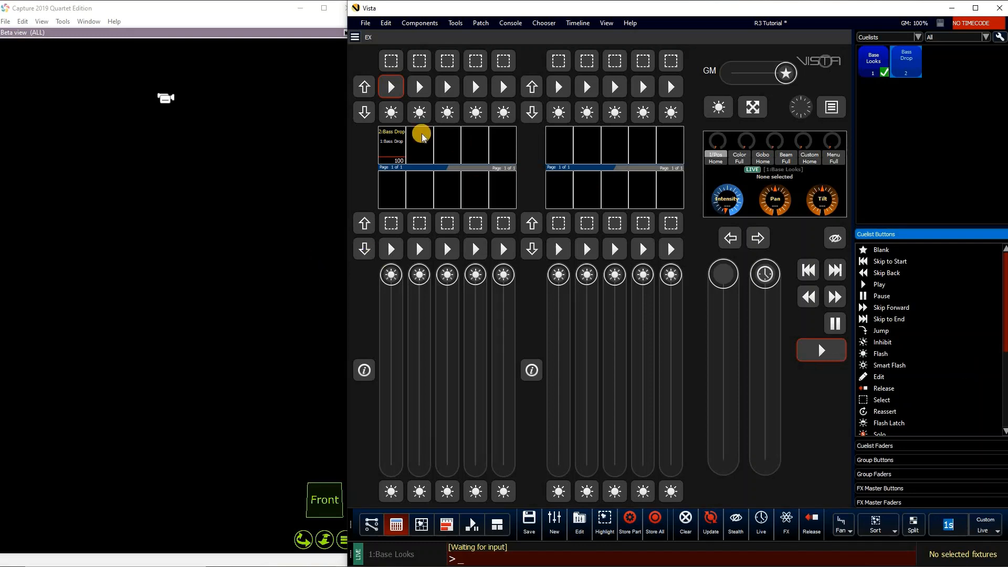
pyautogui.moveTo(390, 112)
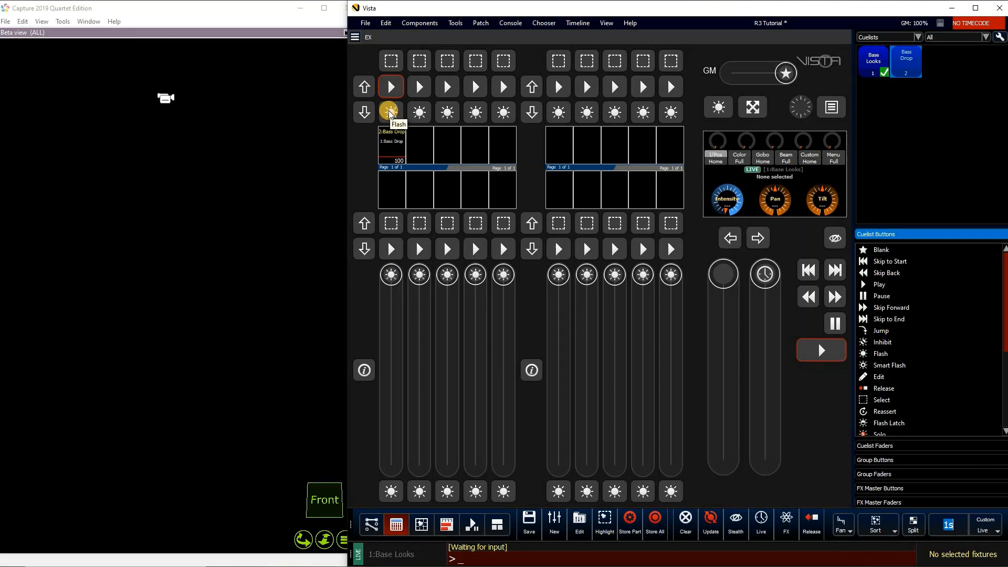
# Flash Bass Drop repeatedly from its fader, including with the 0.5s live decay.
pyautogui.click(390, 112)
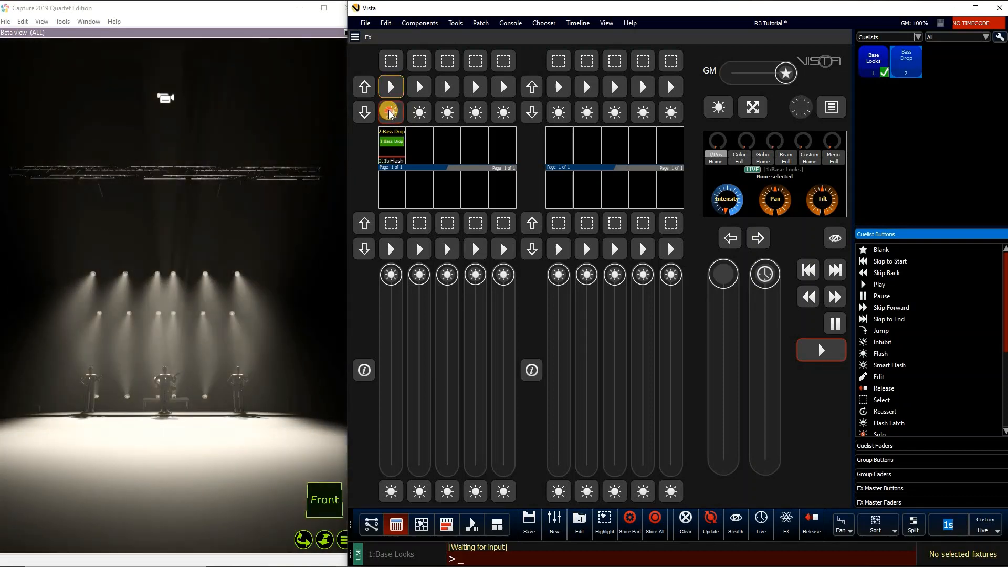
pyautogui.click(390, 111)
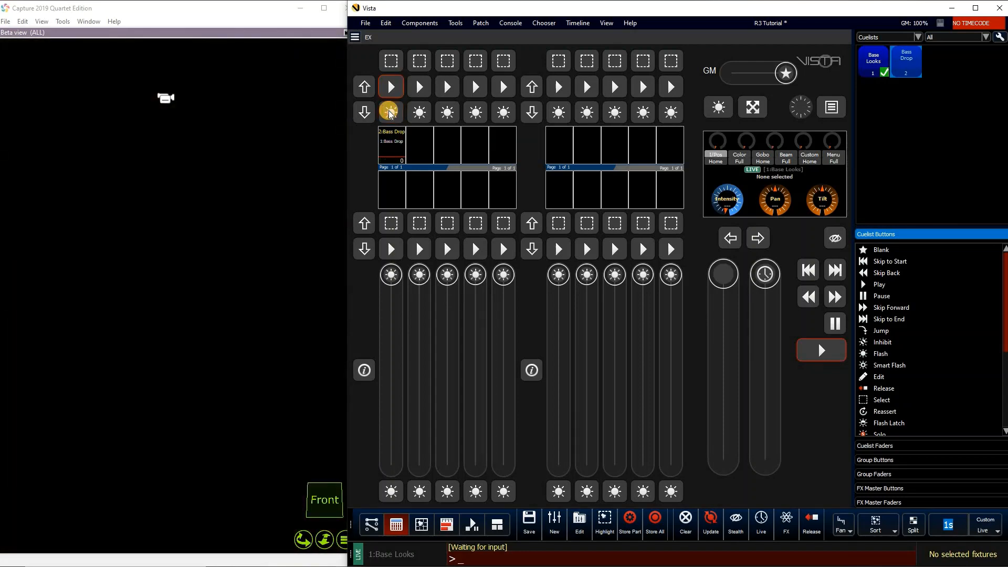
pyautogui.click(389, 86)
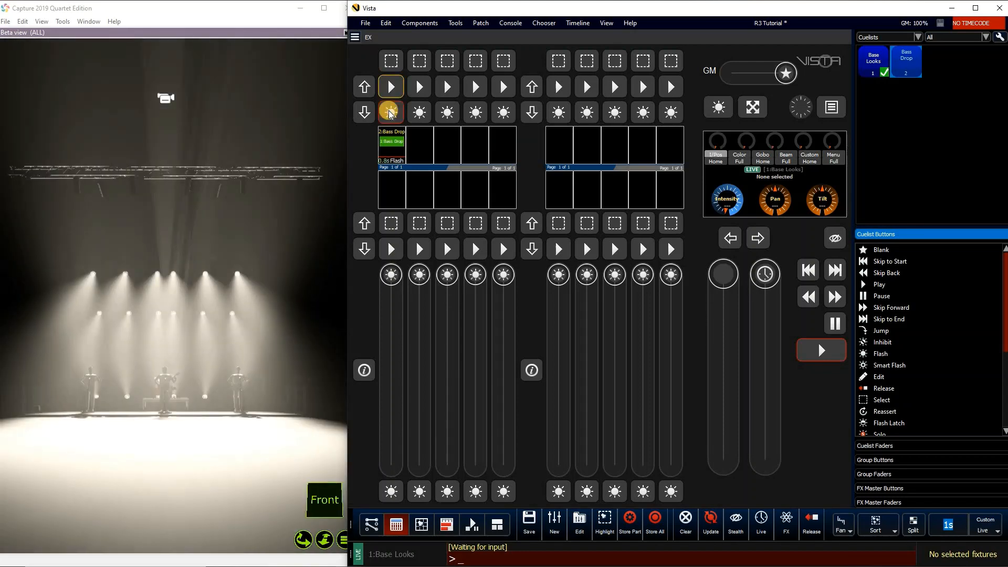
pyautogui.click(390, 112)
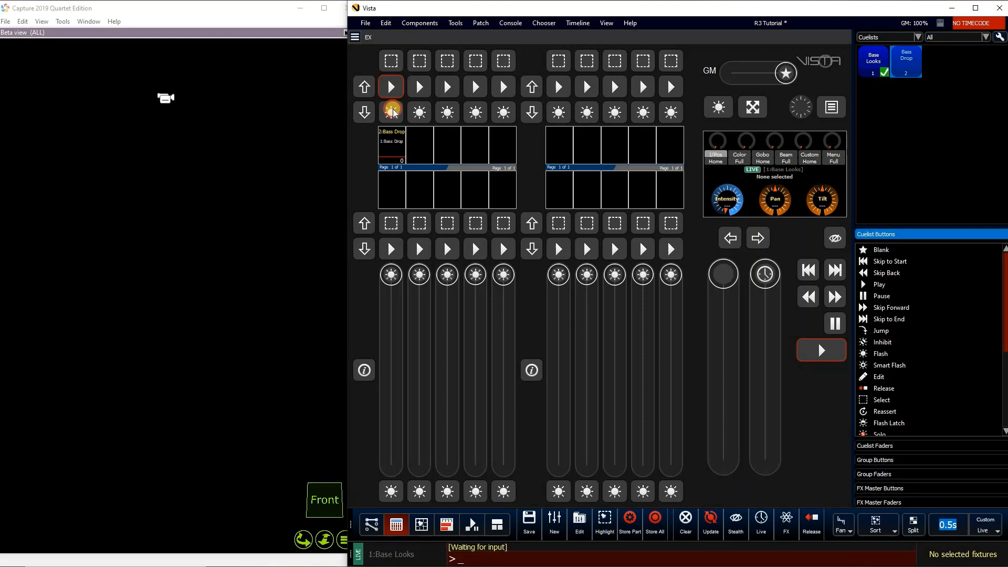
pyautogui.click(390, 112)
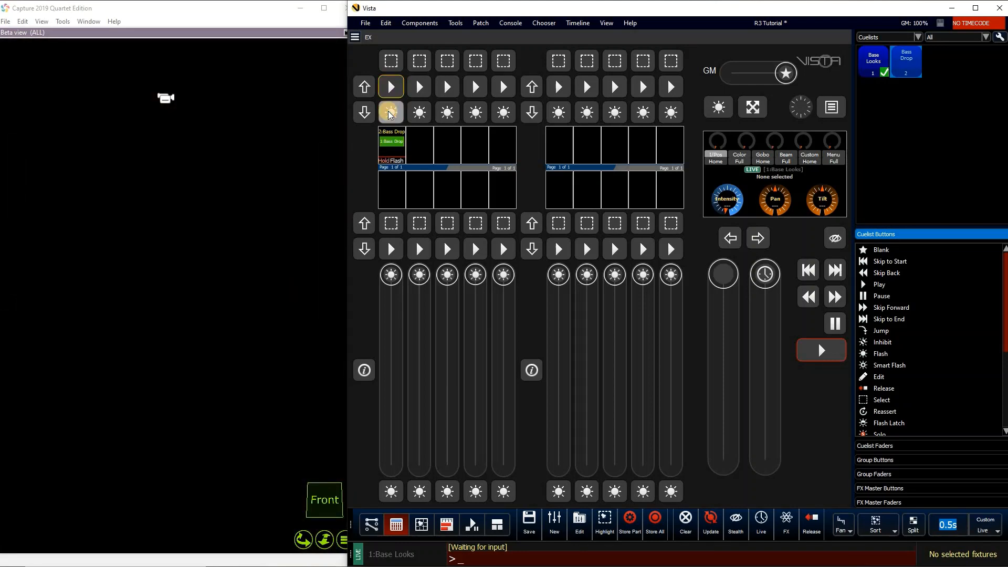
pyautogui.click(390, 111)
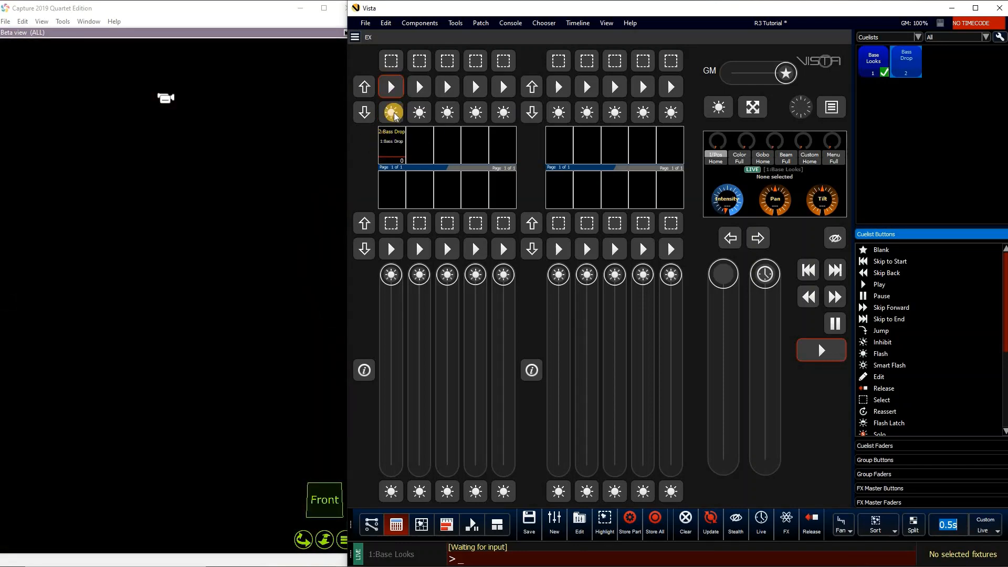
pyautogui.click(392, 112)
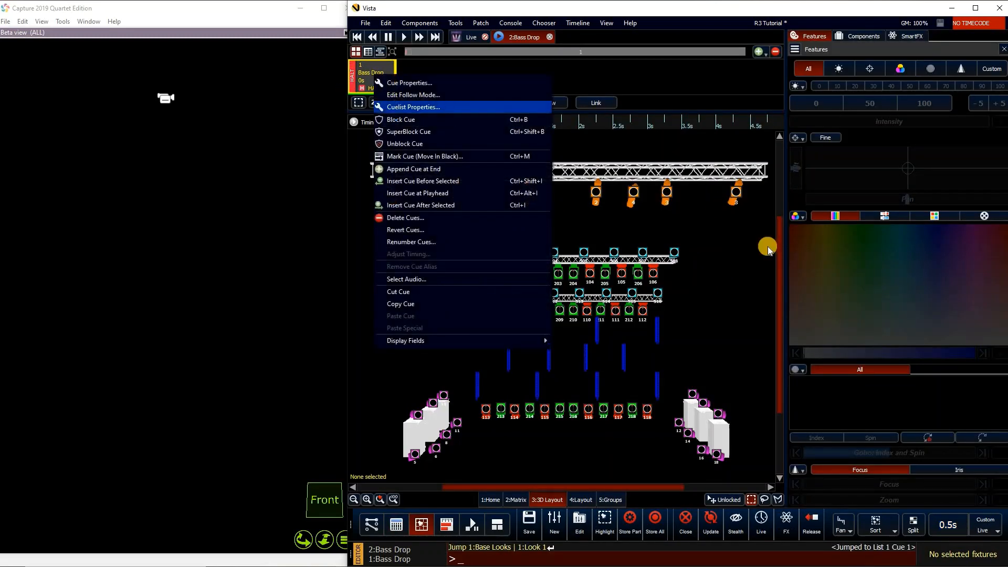
# Set flash timings to 1s attack, 2s dwell, 0.5s decay with live decay off, and save.
pyautogui.click(413, 106)
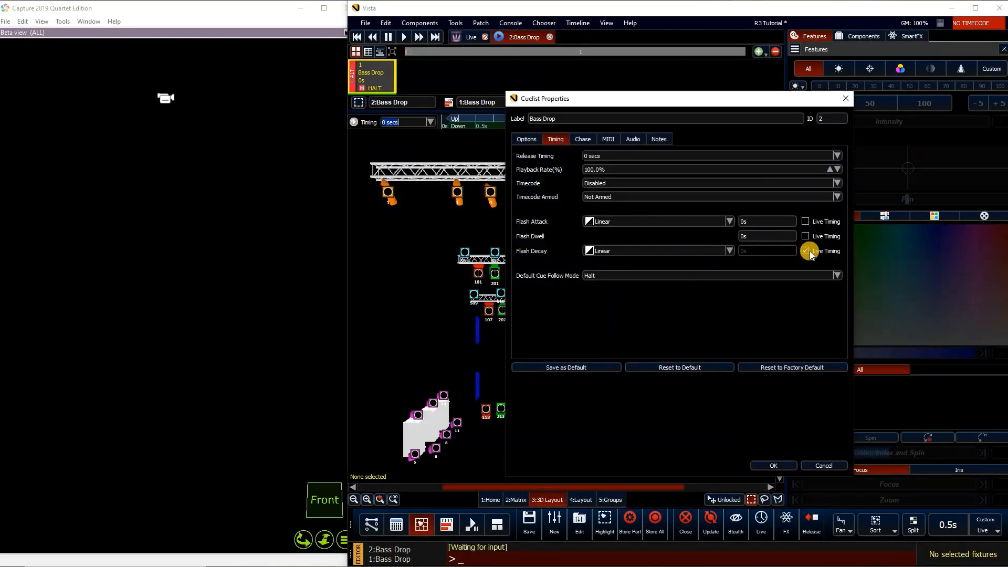
pyautogui.click(806, 251)
pyautogui.write('2')
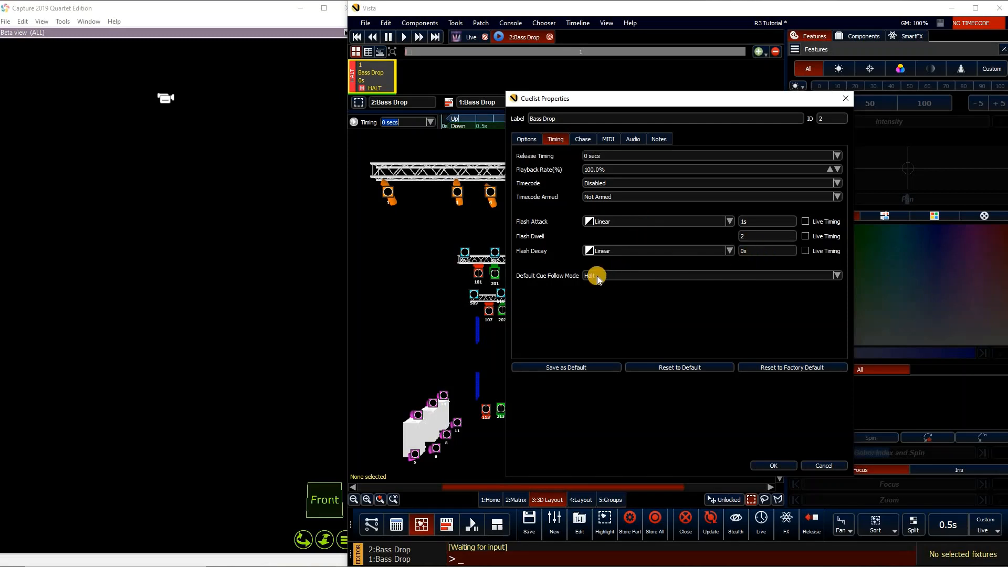
pyautogui.click(766, 251)
pyautogui.write('0.5')
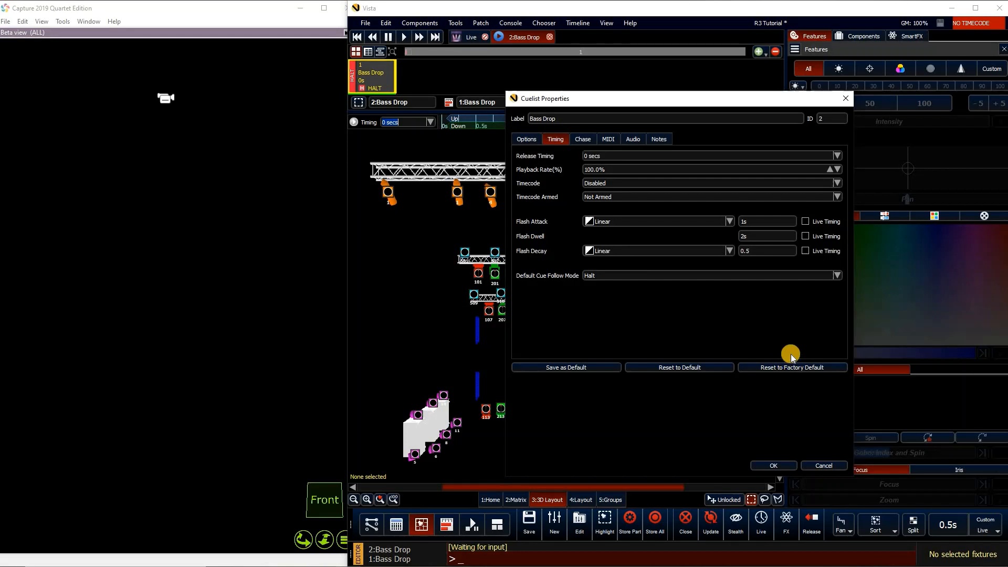
pyautogui.moveTo(707, 246)
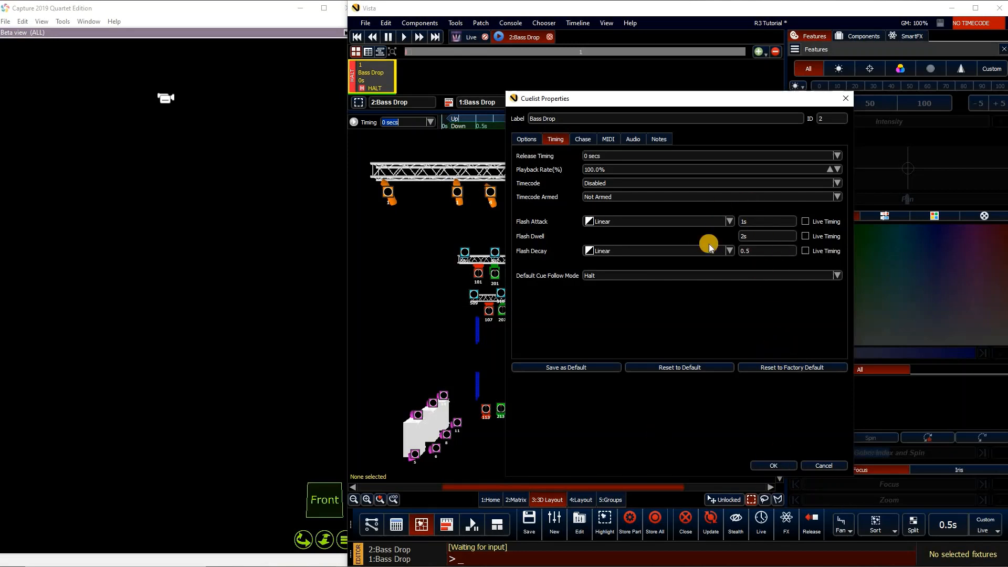
pyautogui.click(773, 466)
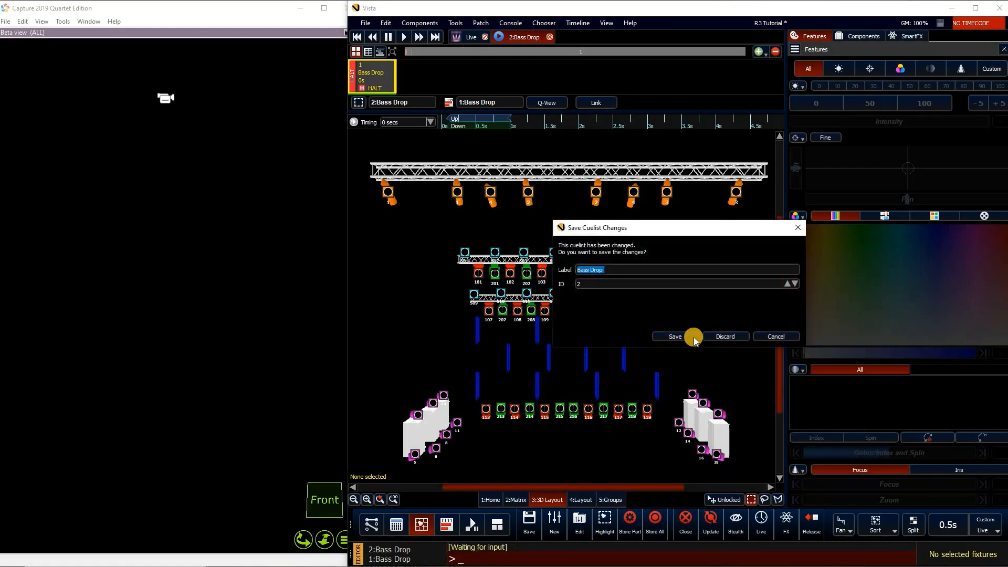
pyautogui.click(674, 336)
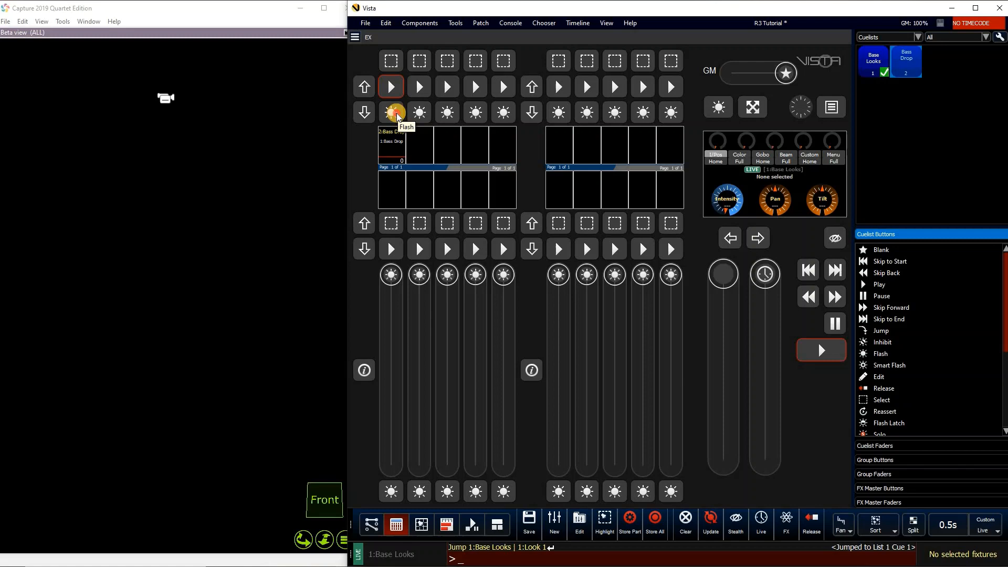
# Flash Bass Drop from its playback fader to test the new flash timings.
pyautogui.click(391, 112)
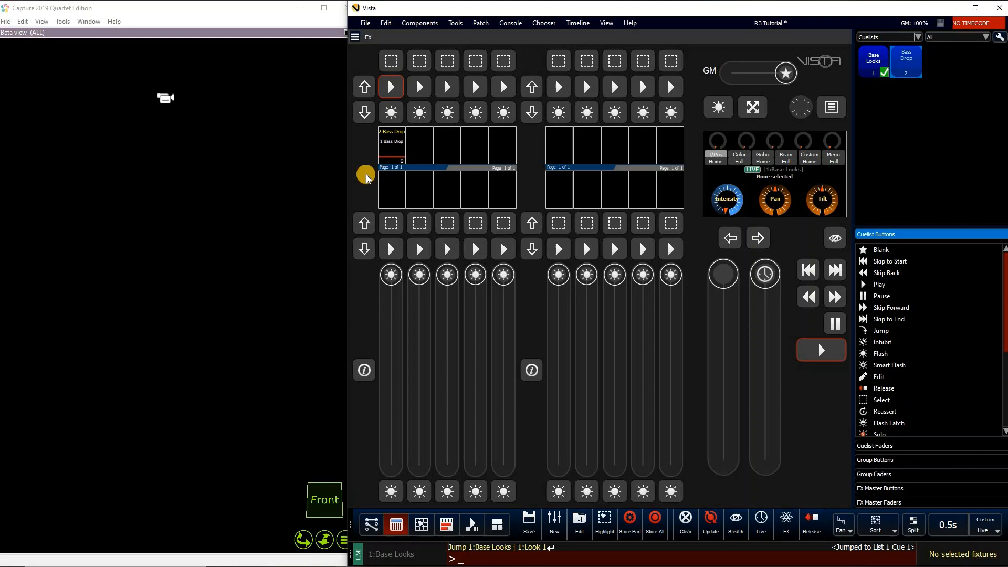
pyautogui.moveTo(390, 122)
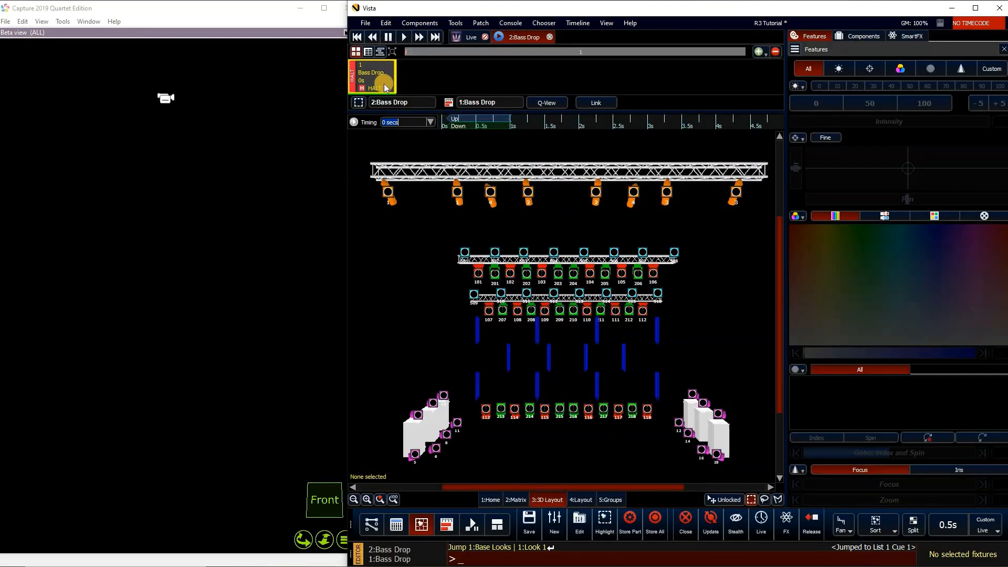
# Revise the Bass Drop flash timings in Cuelist Properties, confirm, and save the cuelist.
pyautogui.rightClick(371, 78)
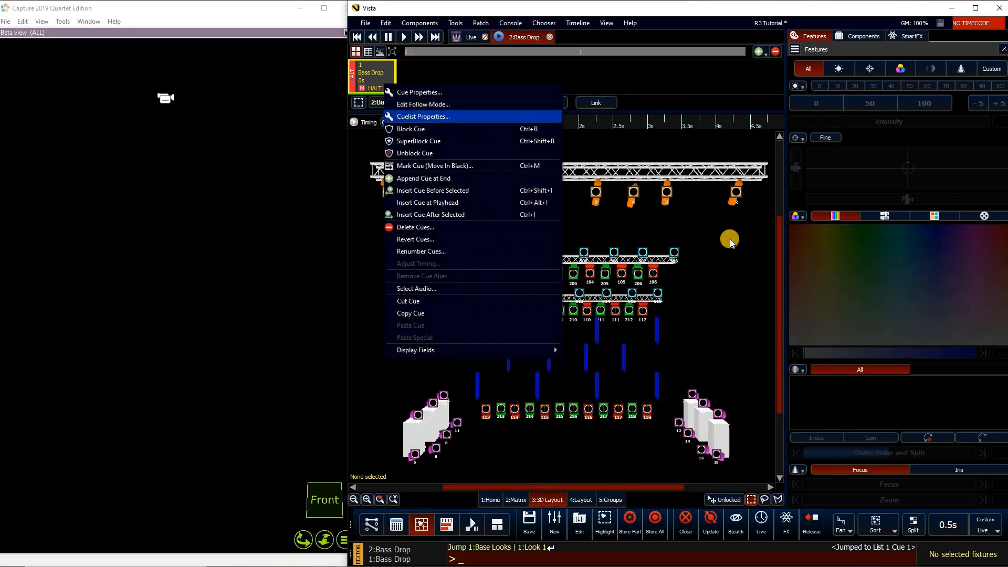
pyautogui.click(422, 116)
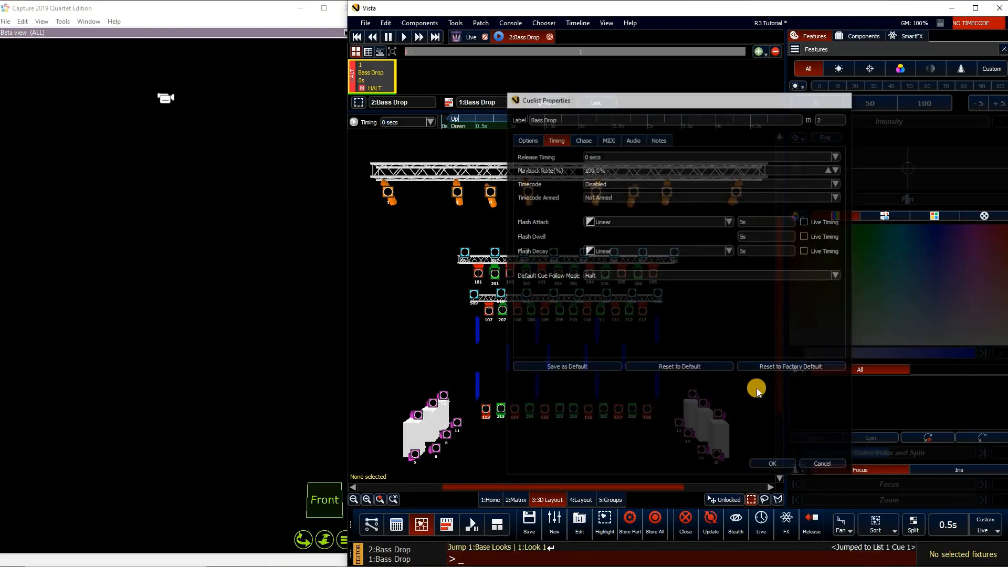
pyautogui.click(771, 463)
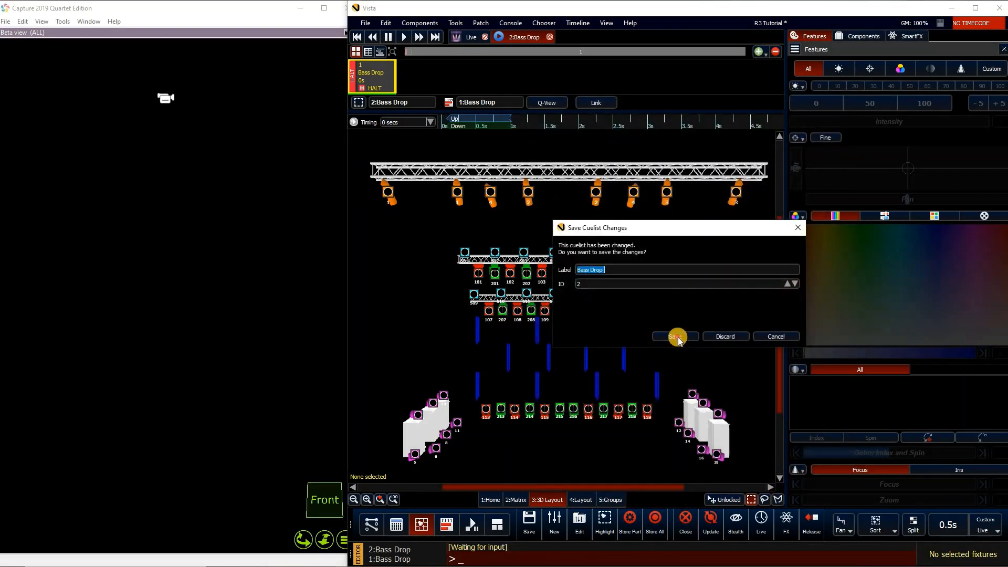
pyautogui.click(673, 336)
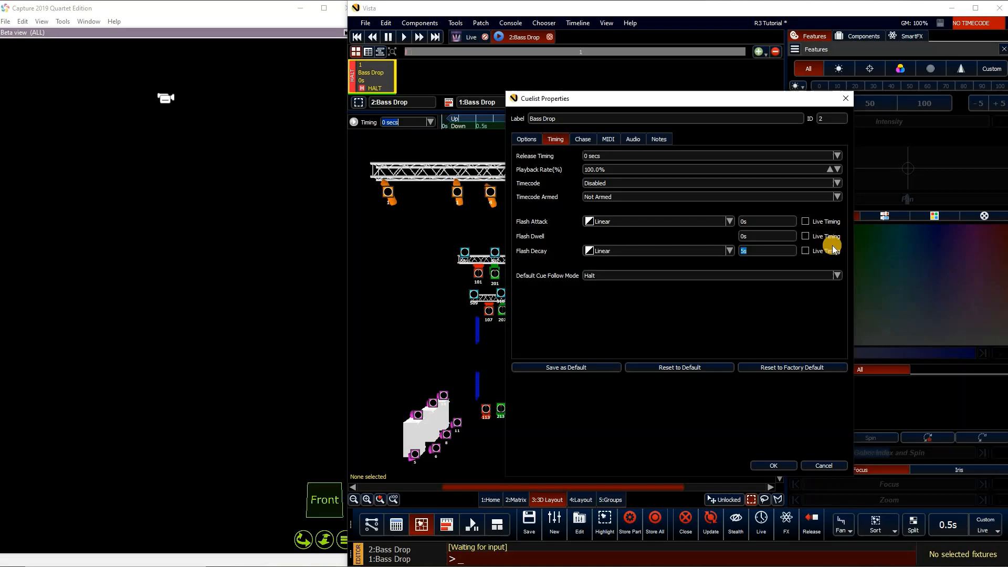
# Set the Bass Drop flash decay to Live Timing and save the cuelist.
pyautogui.click(805, 251)
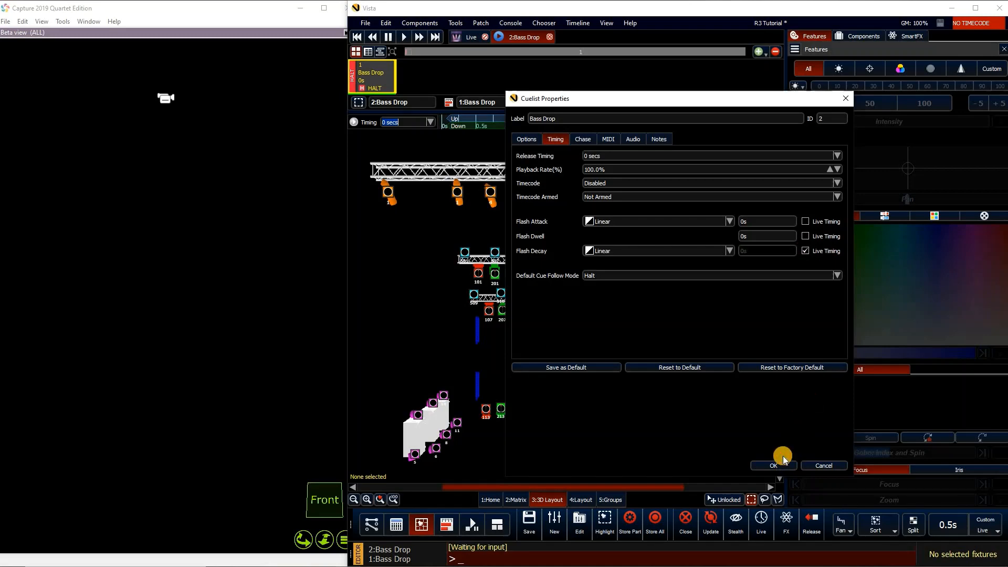
pyautogui.click(773, 465)
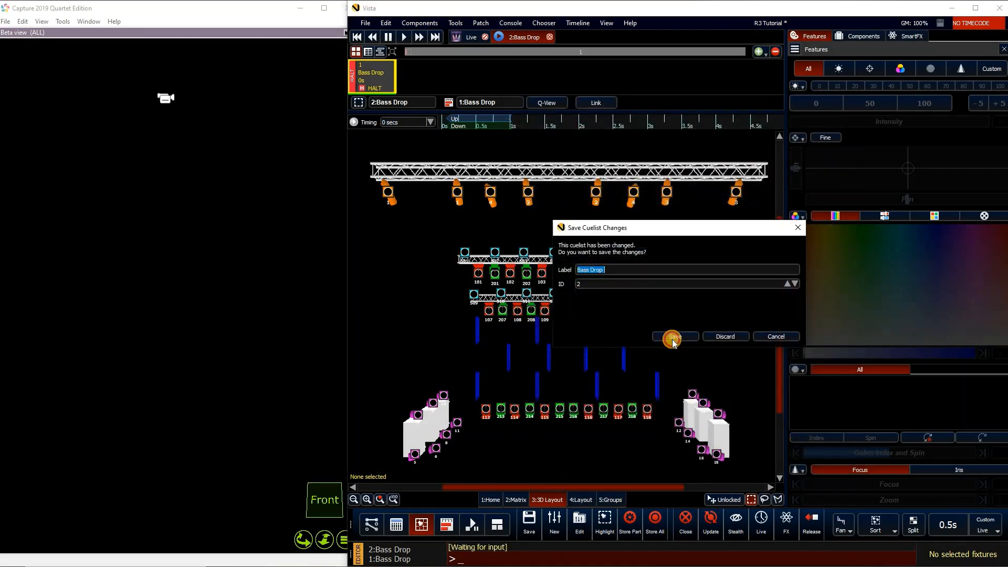
pyautogui.click(673, 337)
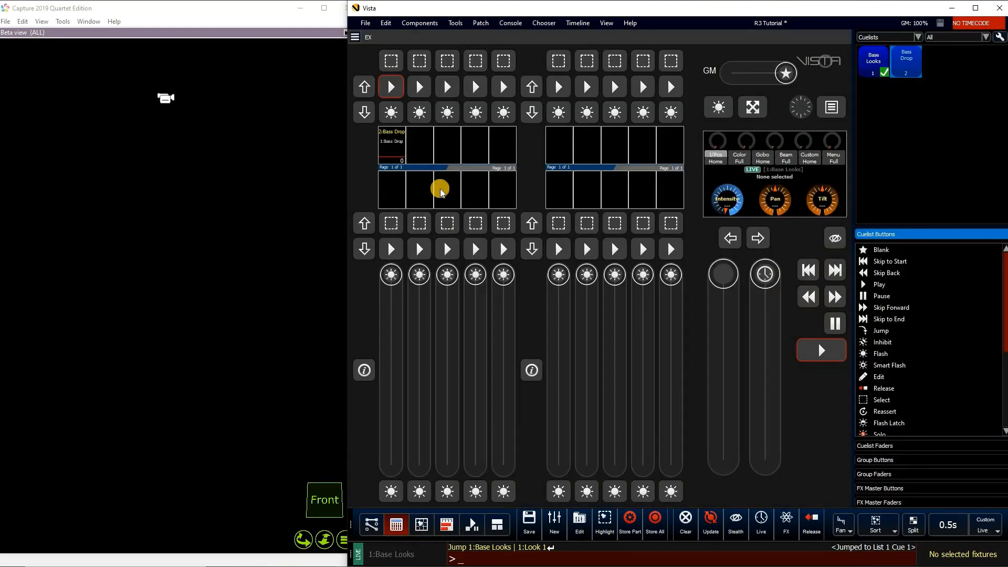
pyautogui.moveTo(459, 155)
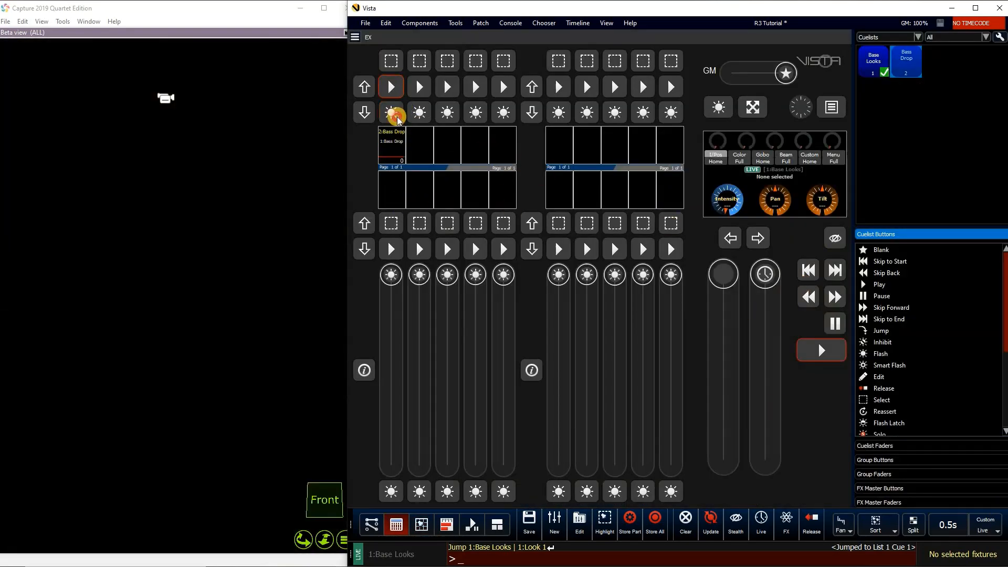
# Flash Bass Drop repeatedly to test the 5s live-timed decay.
pyautogui.click(390, 112)
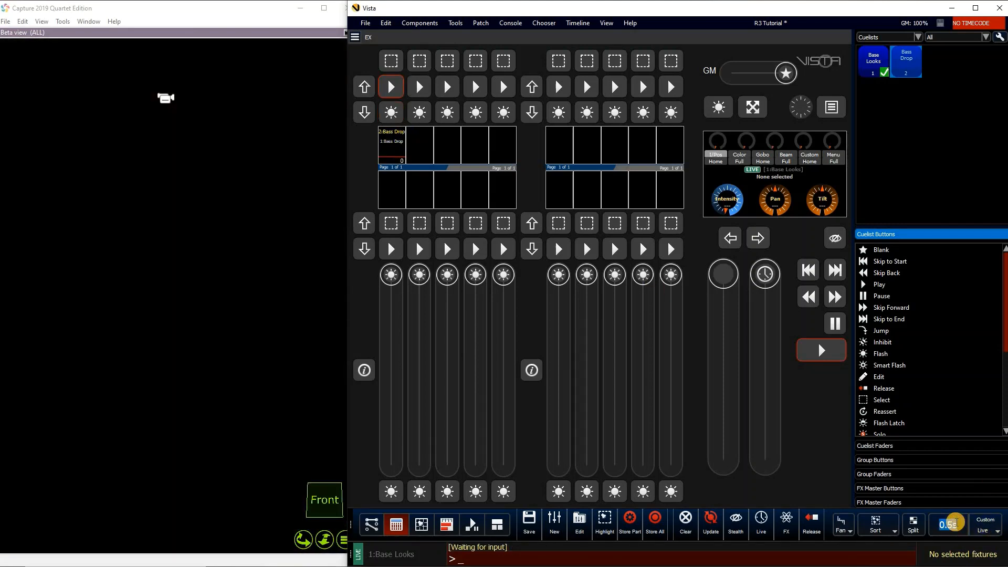
pyautogui.moveTo(956, 441)
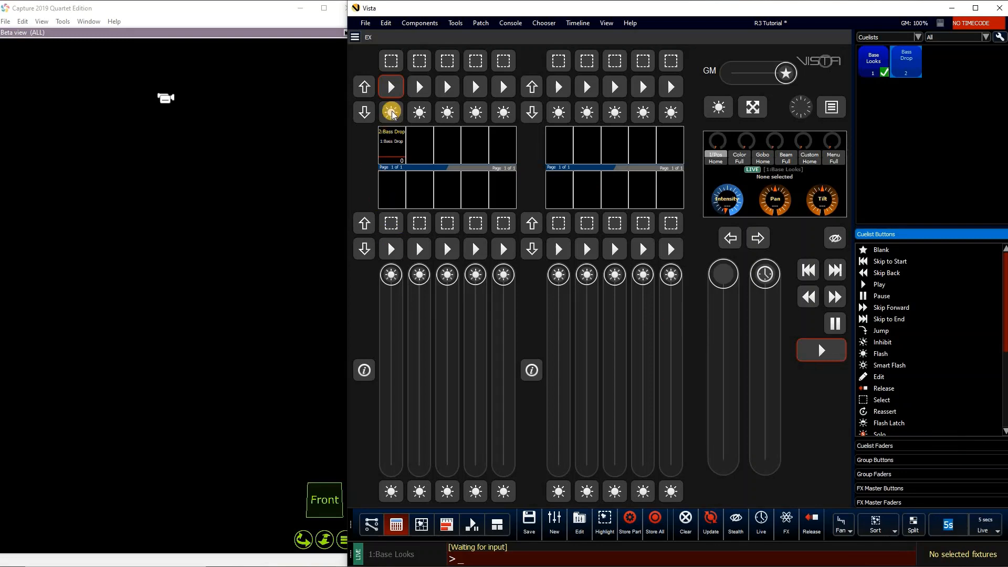
pyautogui.click(390, 112)
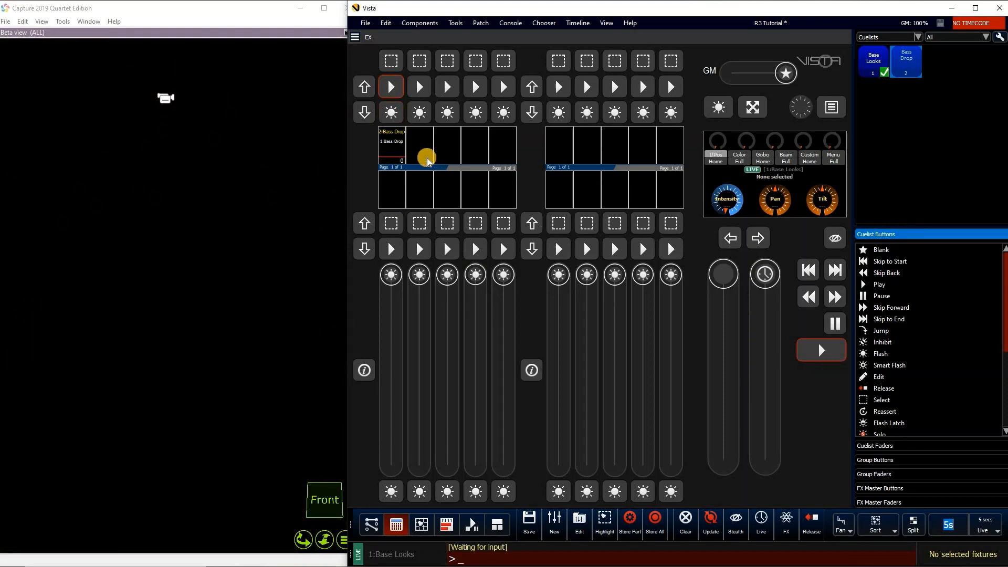
pyautogui.moveTo(465, 189)
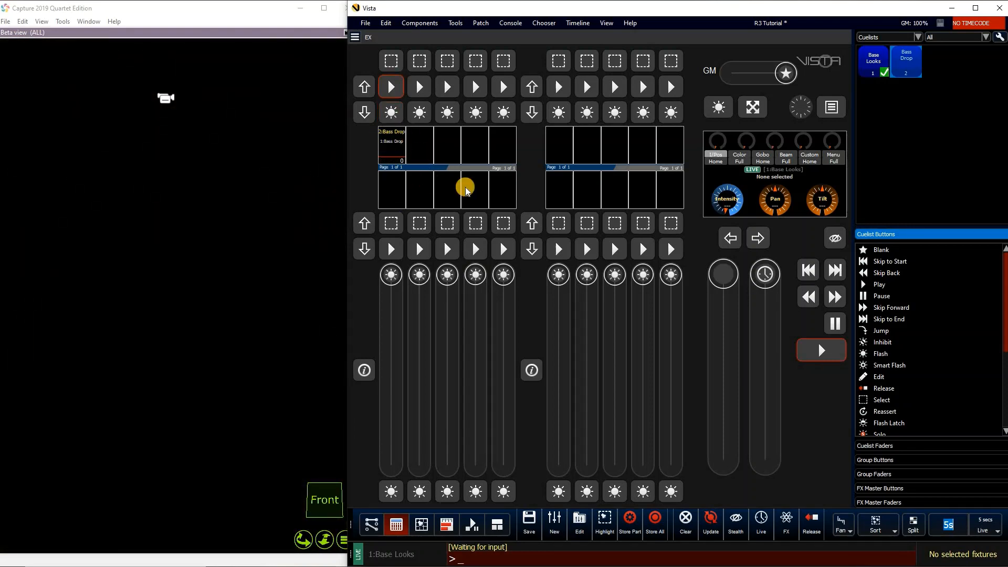
pyautogui.moveTo(432, 119)
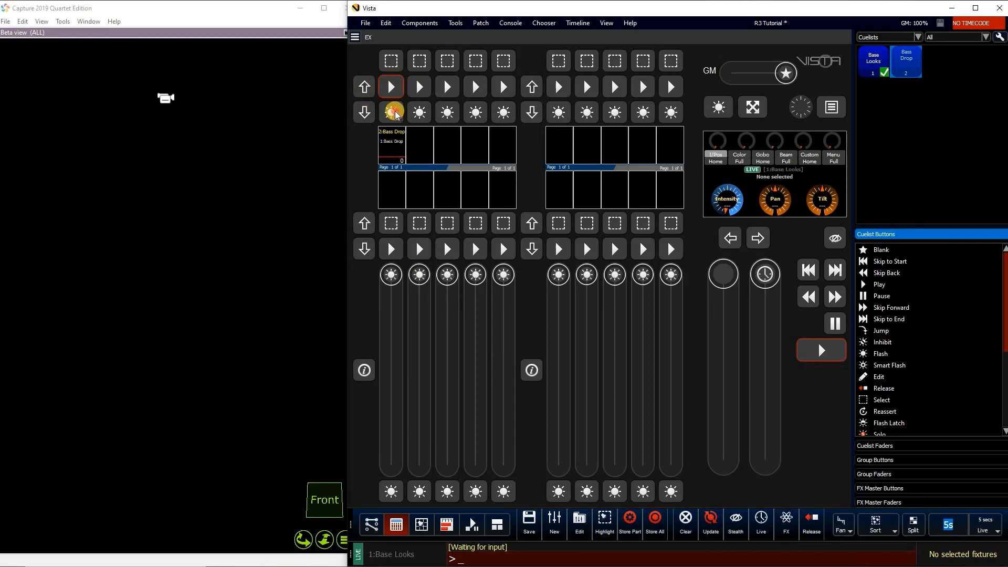
pyautogui.click(390, 111)
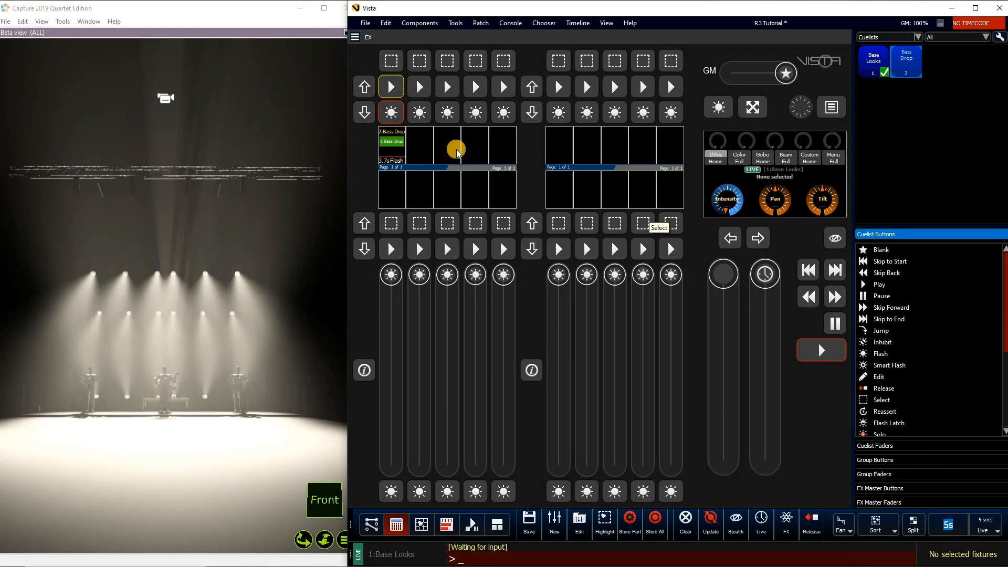